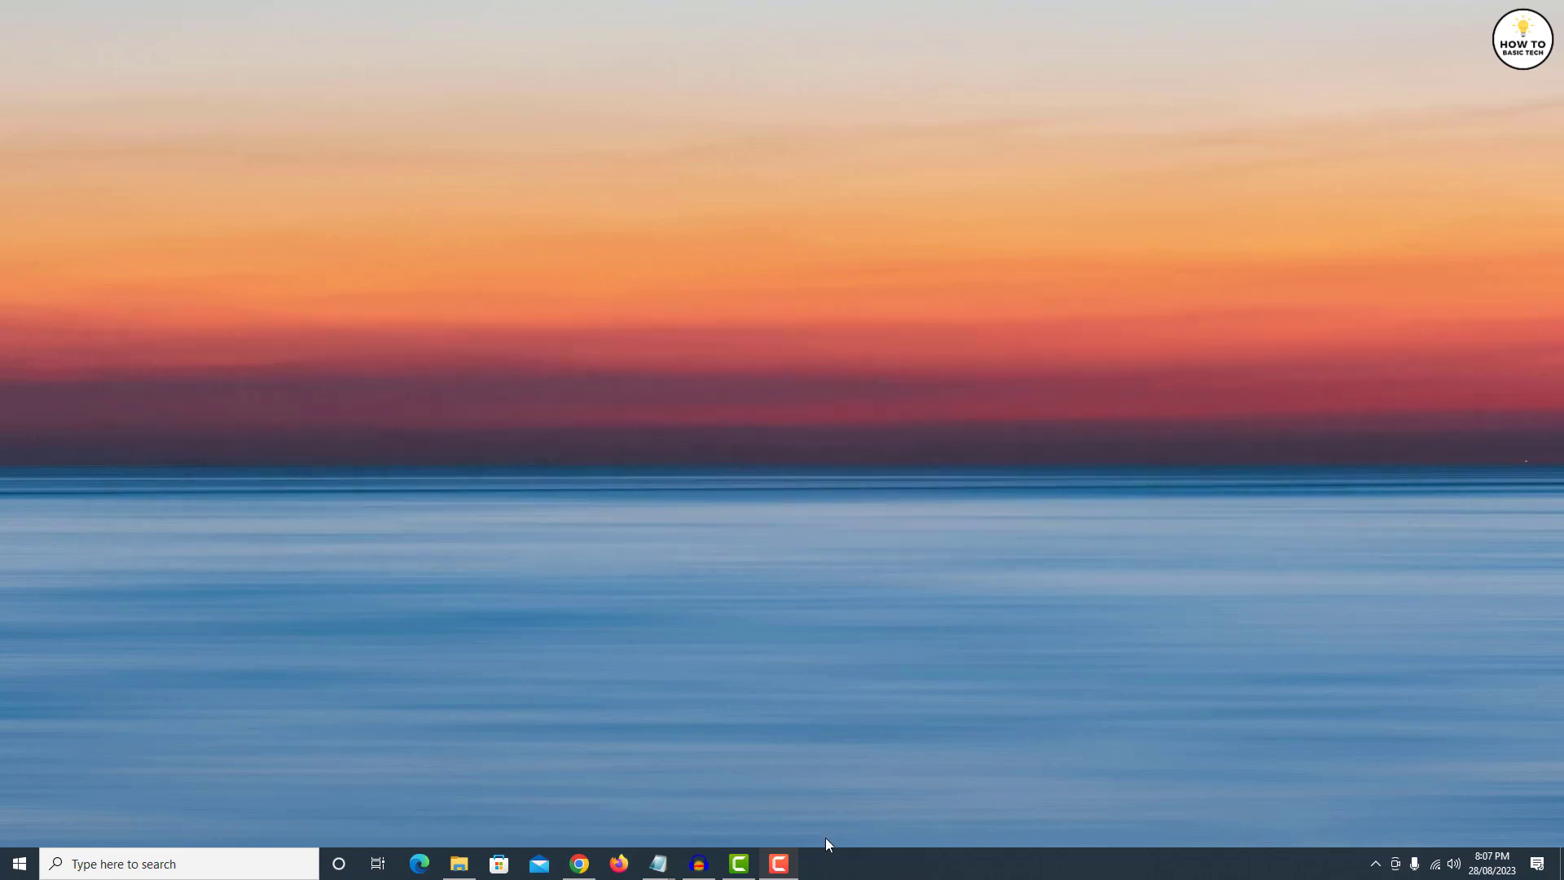
Check the Sample folder contents (Track1, Track3) and return to Audacity
click(458, 863)
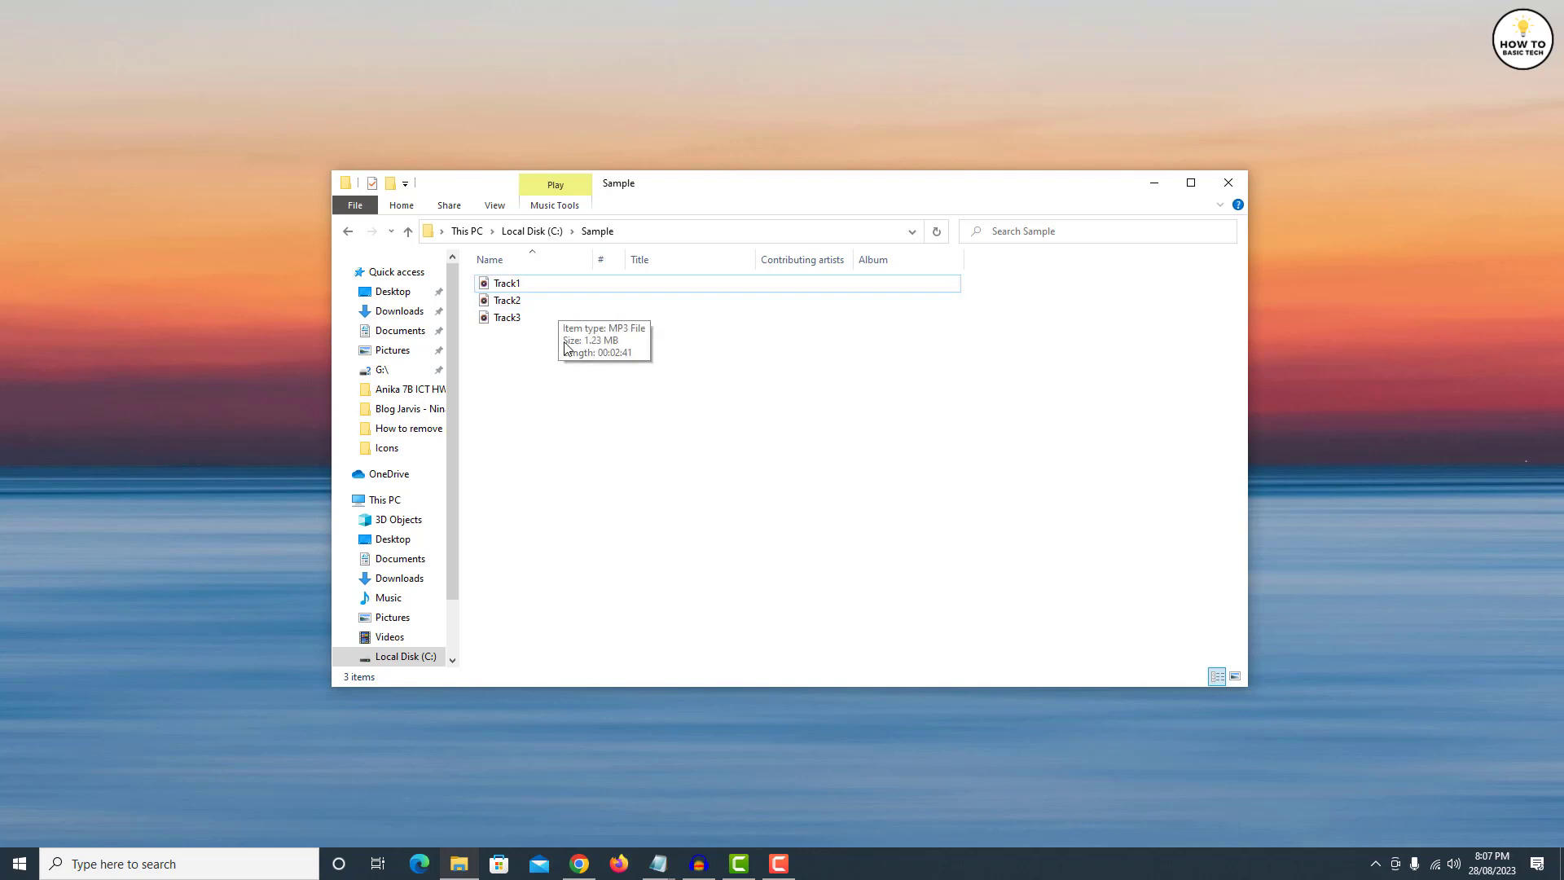
mouse_move(568, 355)
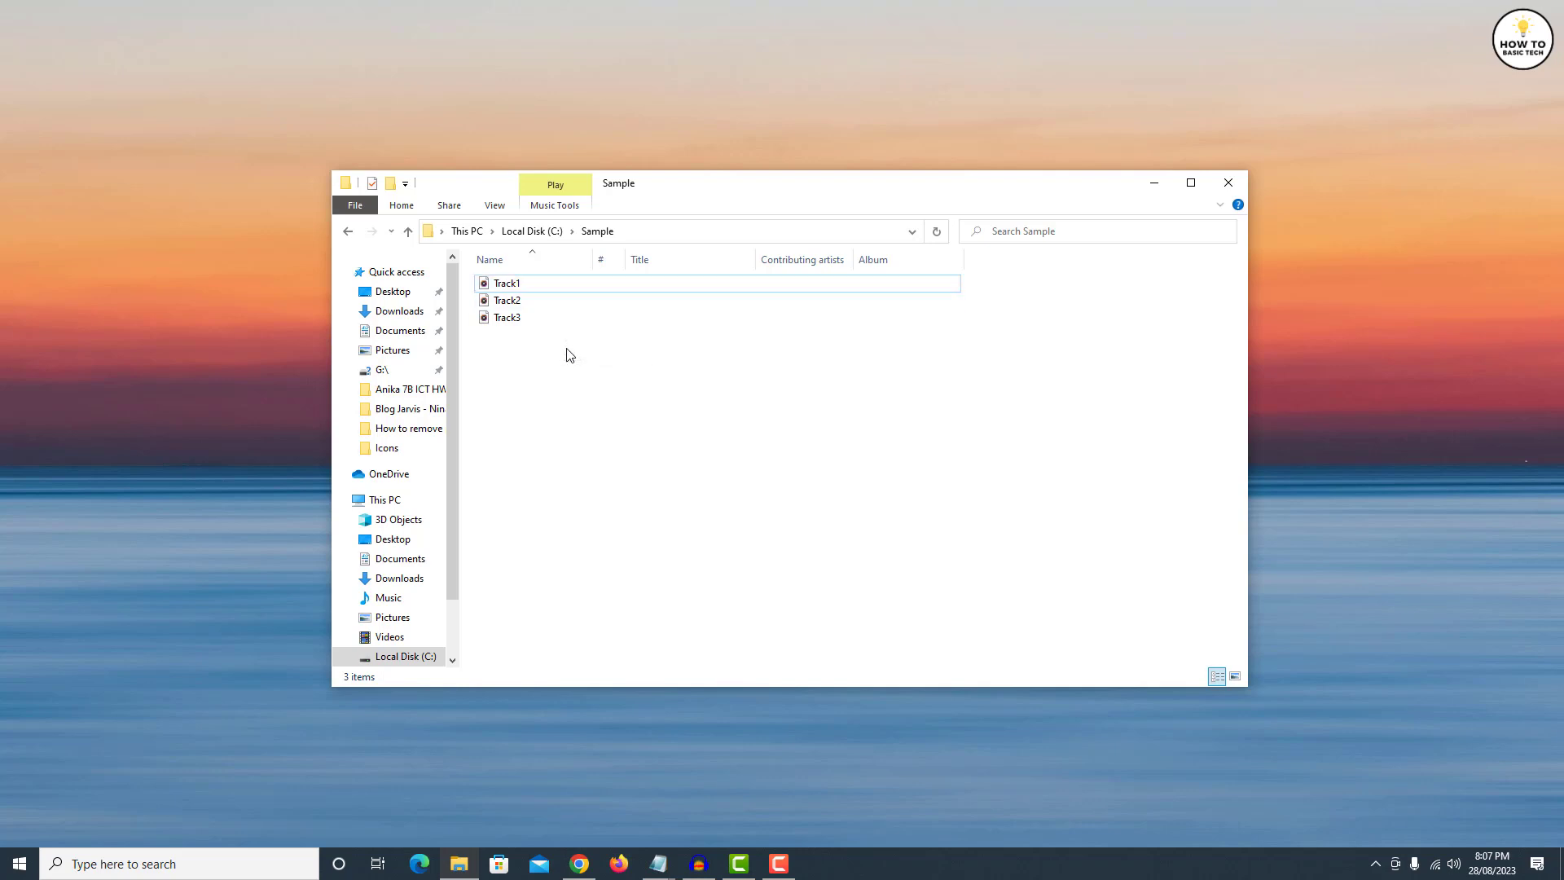
click(507, 282)
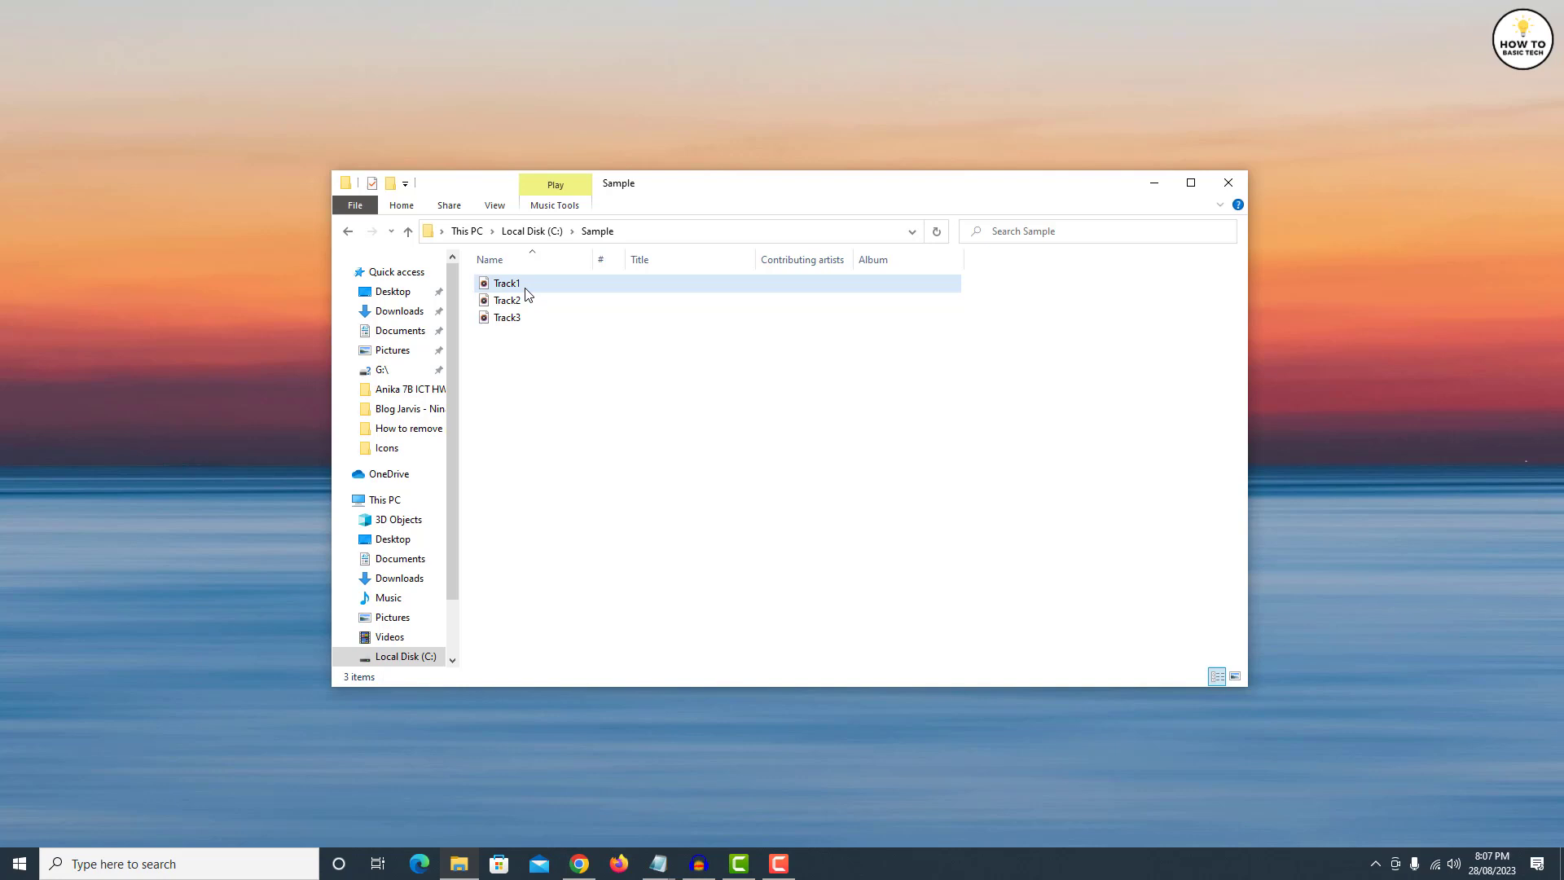
click(508, 318)
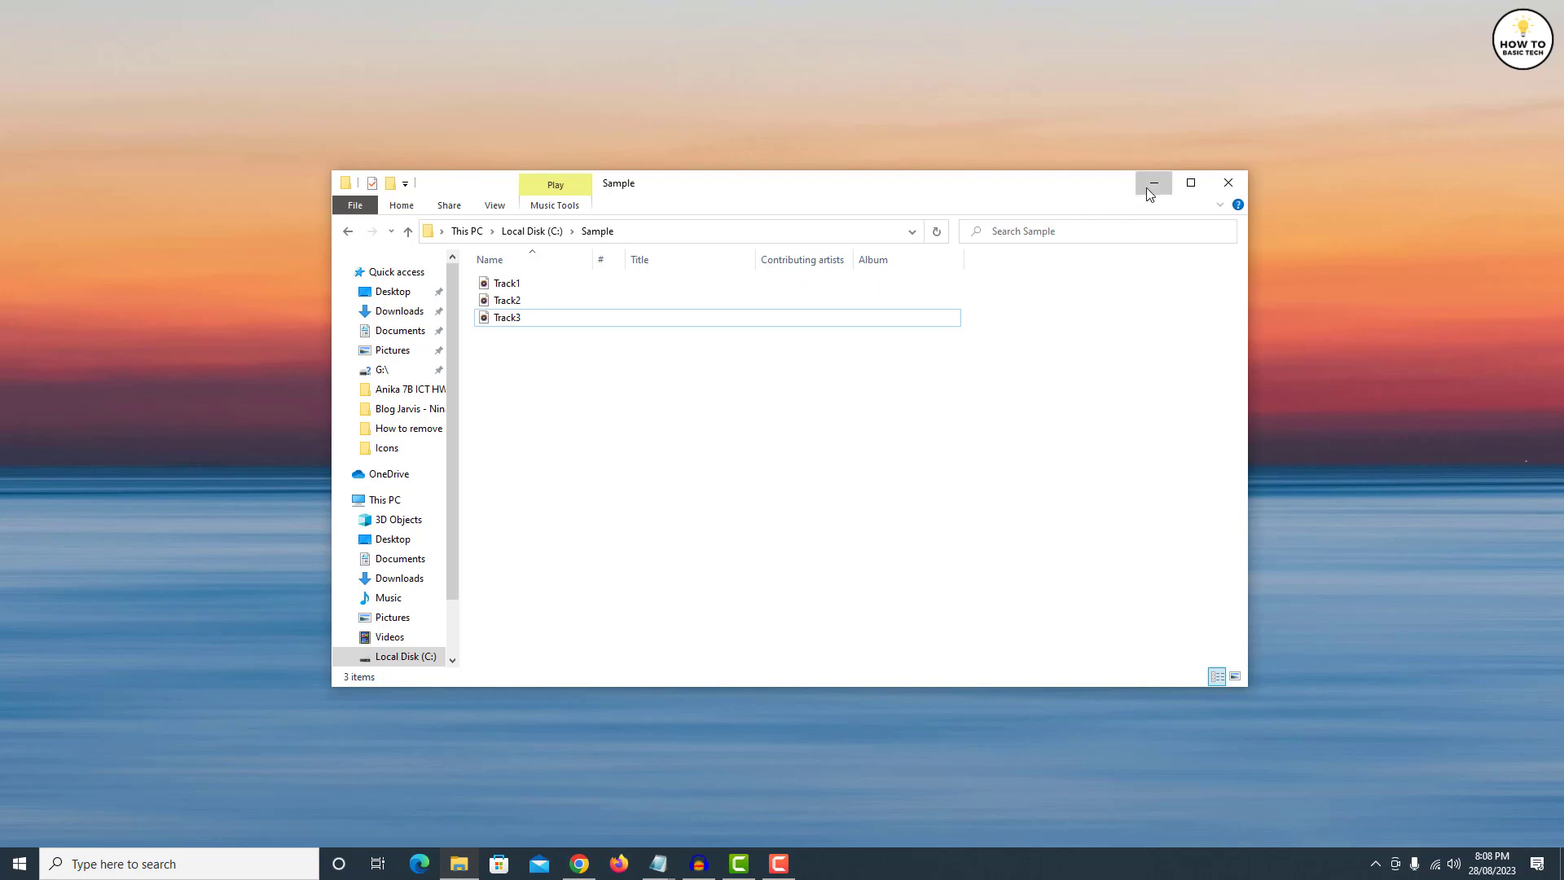
click(1153, 184)
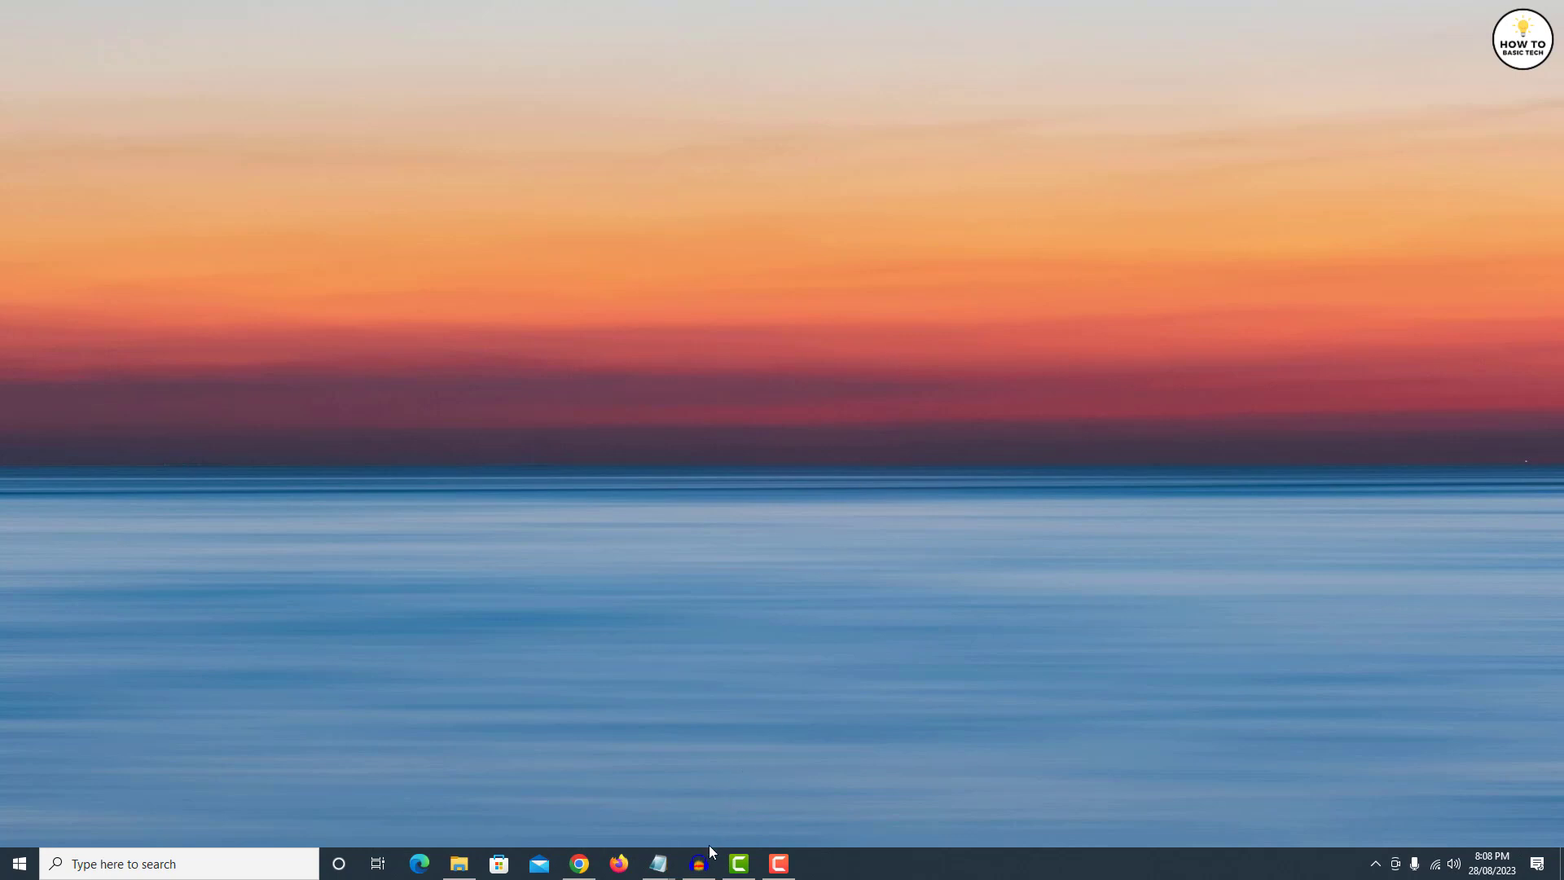
click(696, 864)
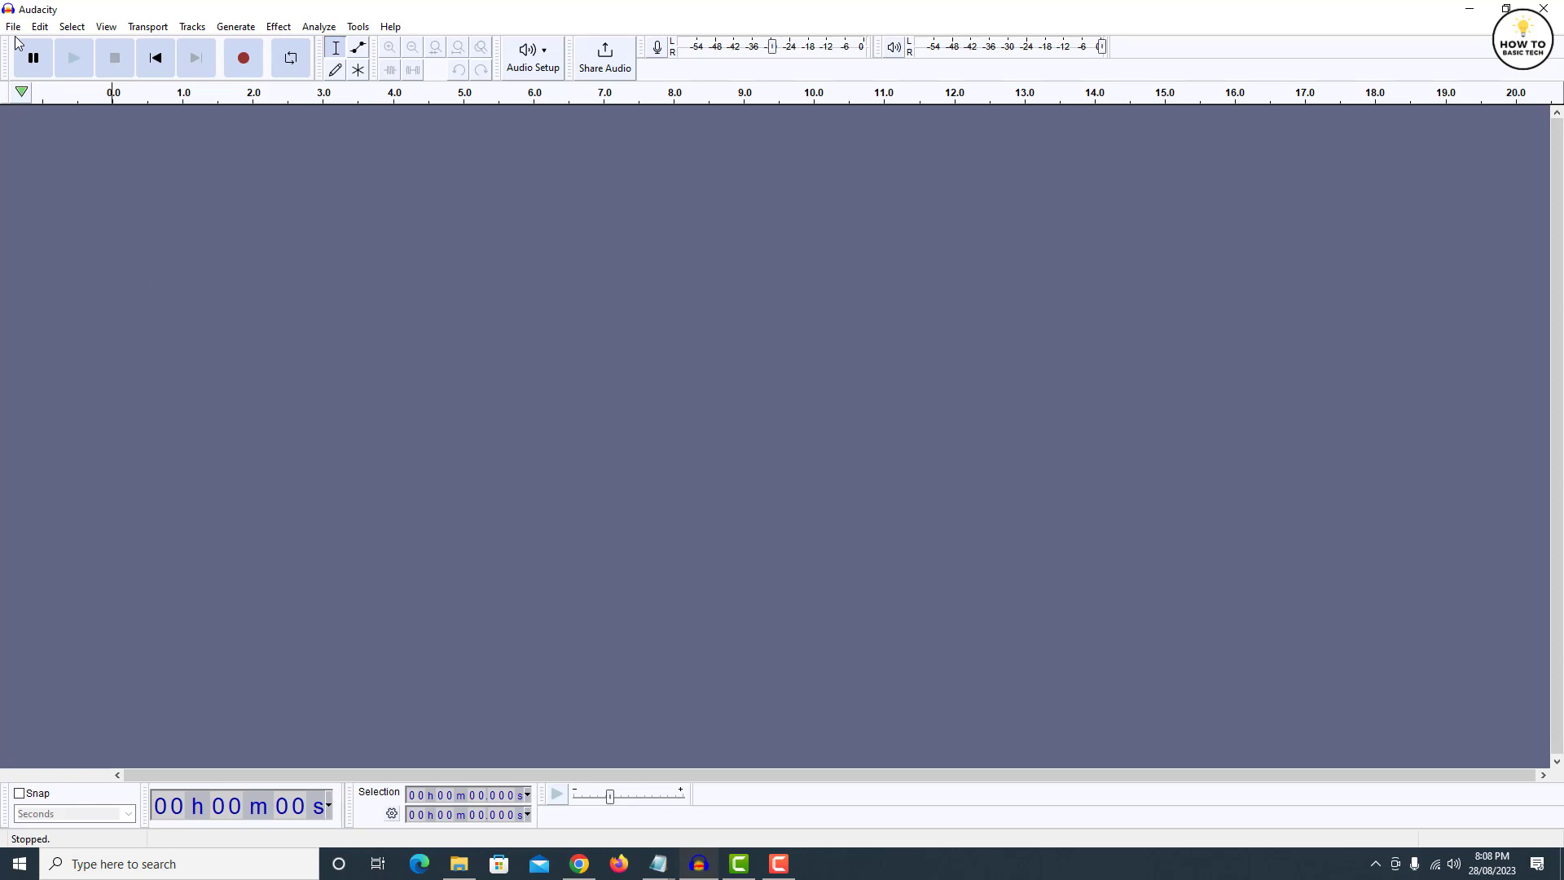
Import Track1, Track2 and Track3 together via File > Import > Audio
click(13, 26)
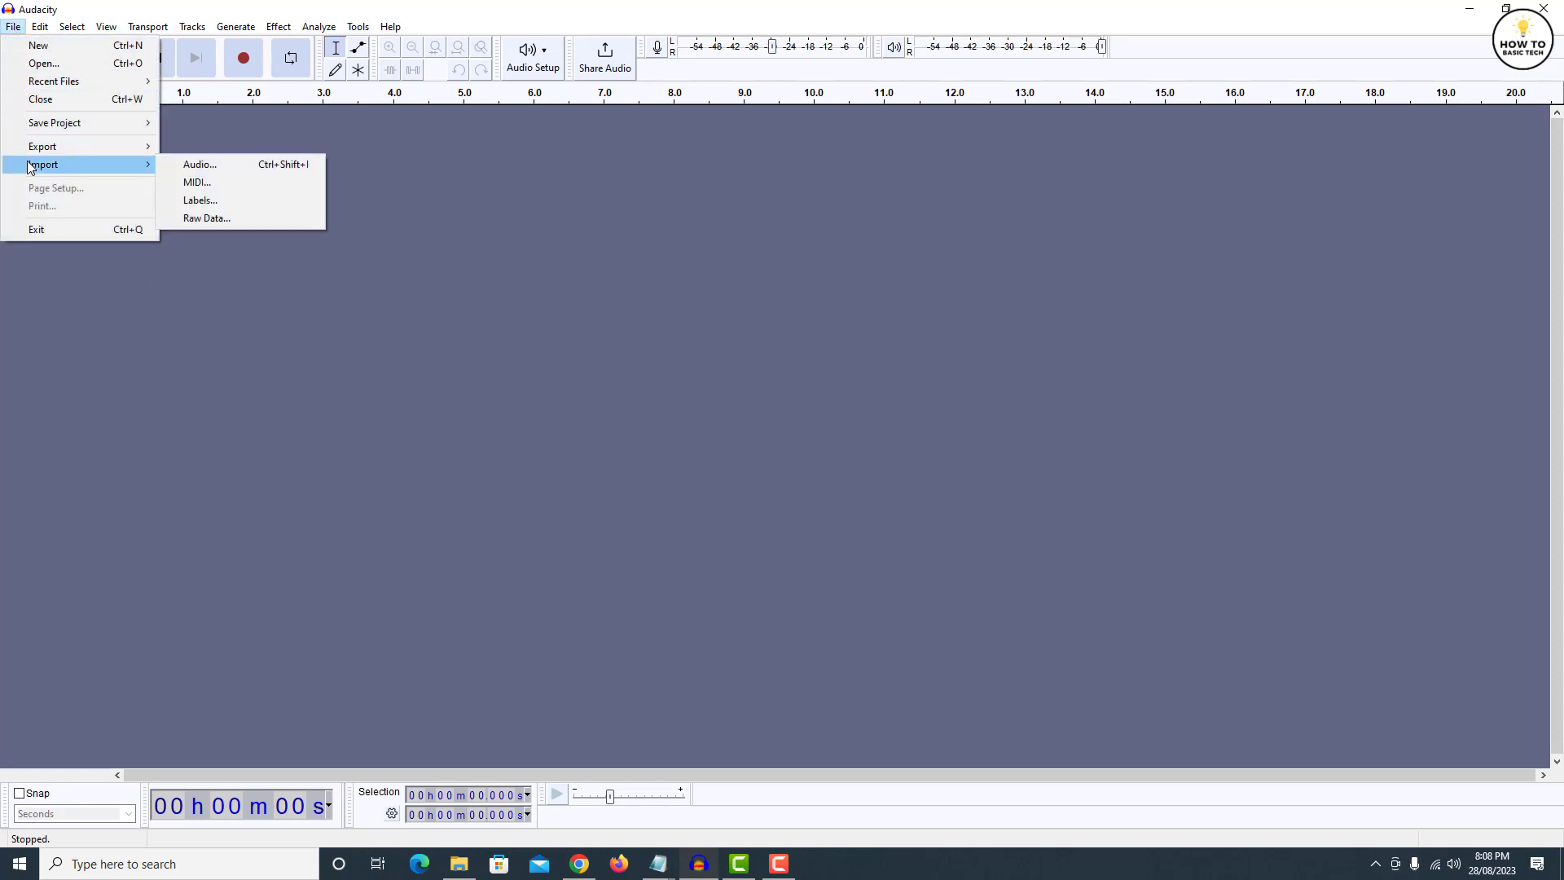
click(198, 163)
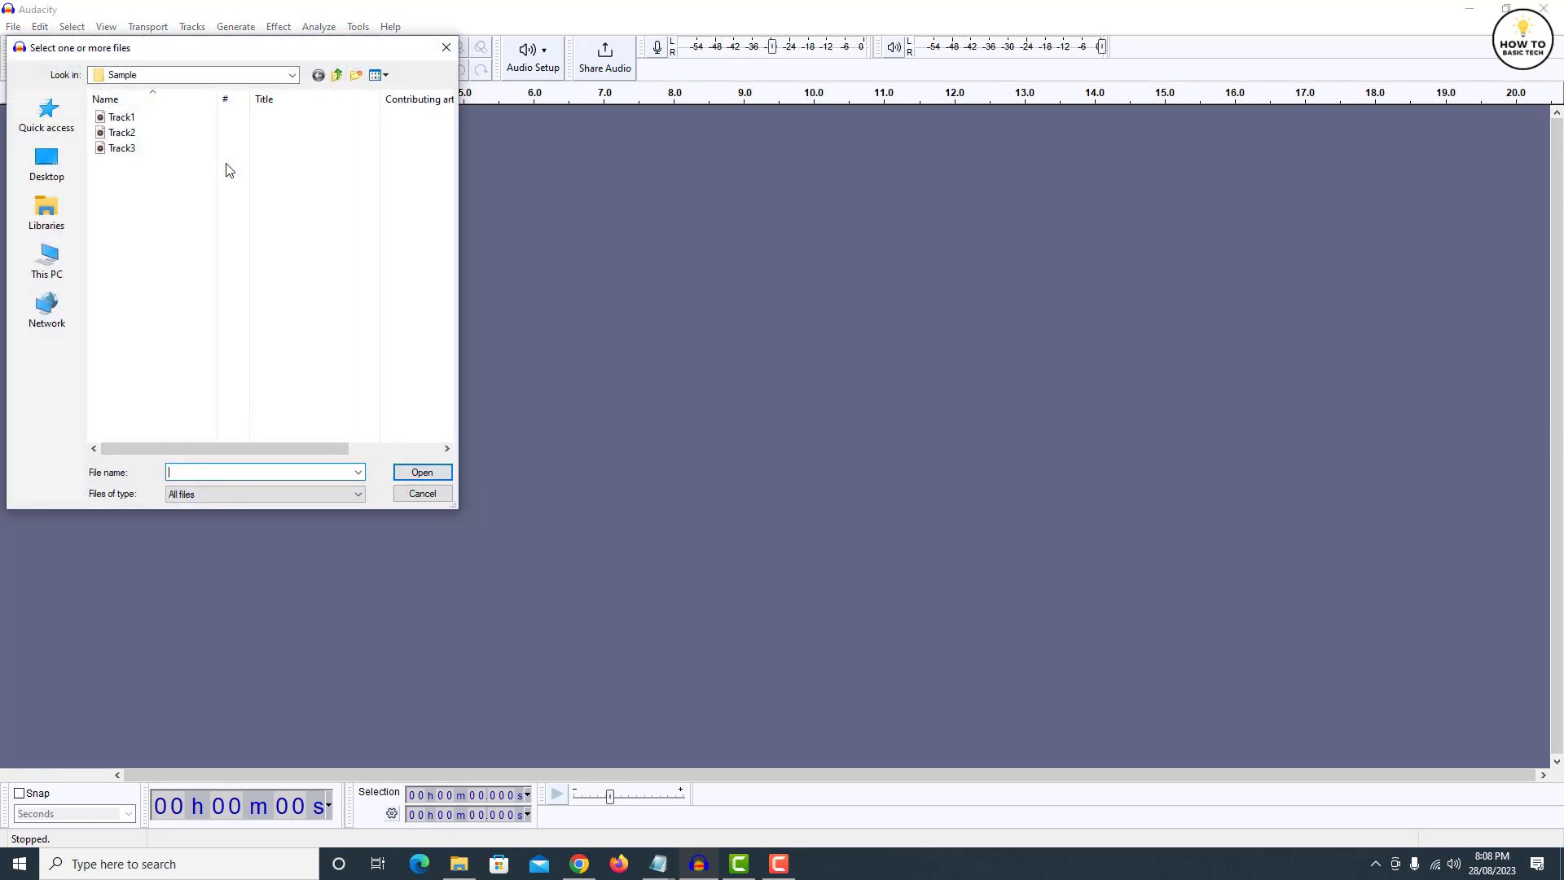
click(120, 117)
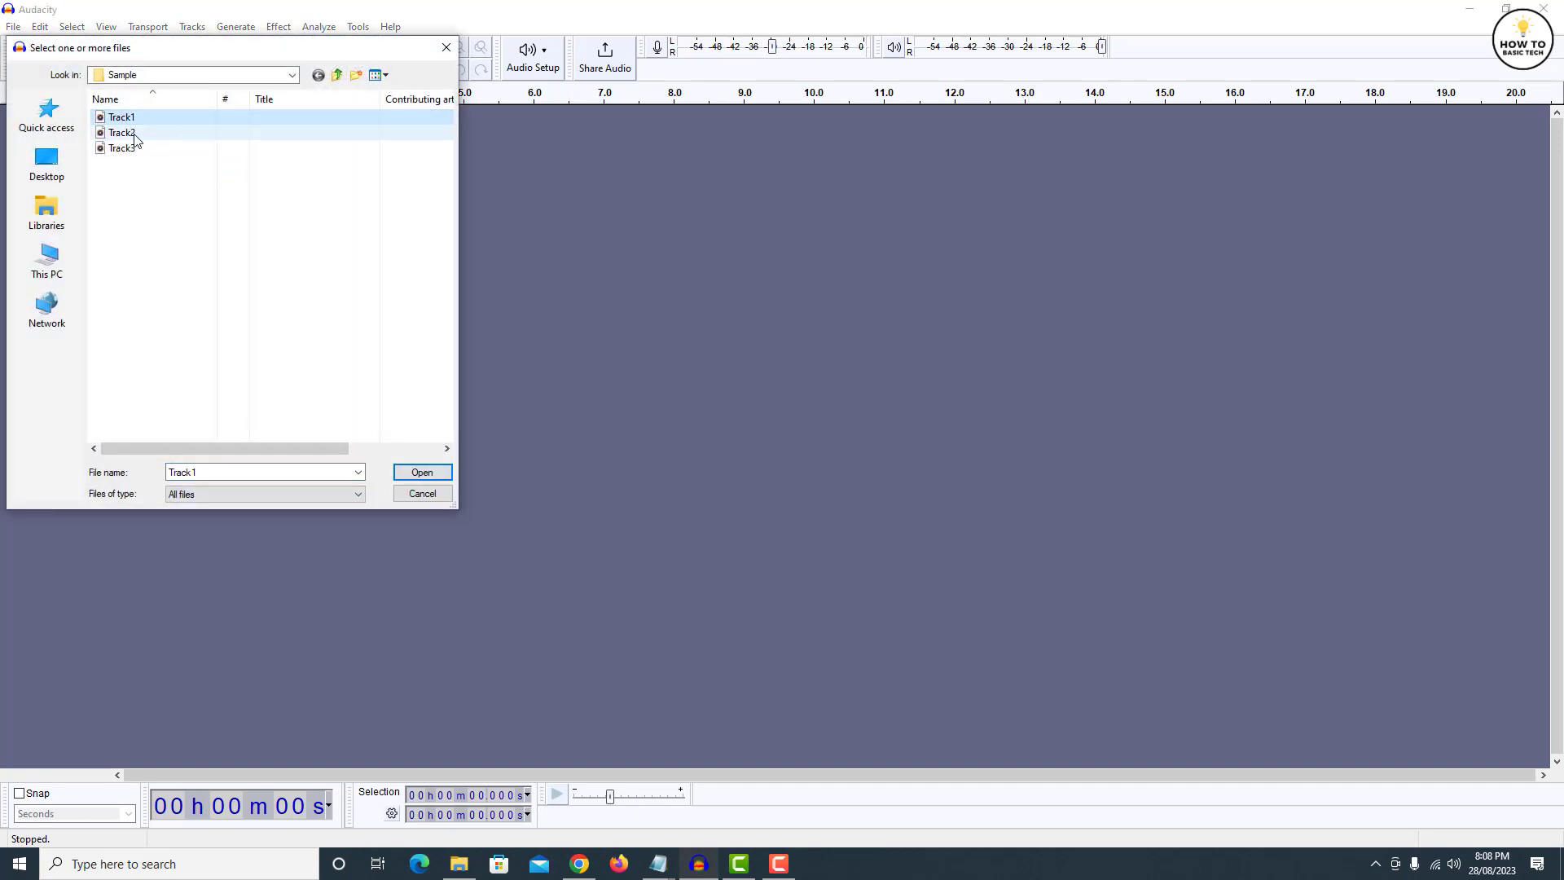
click(122, 148)
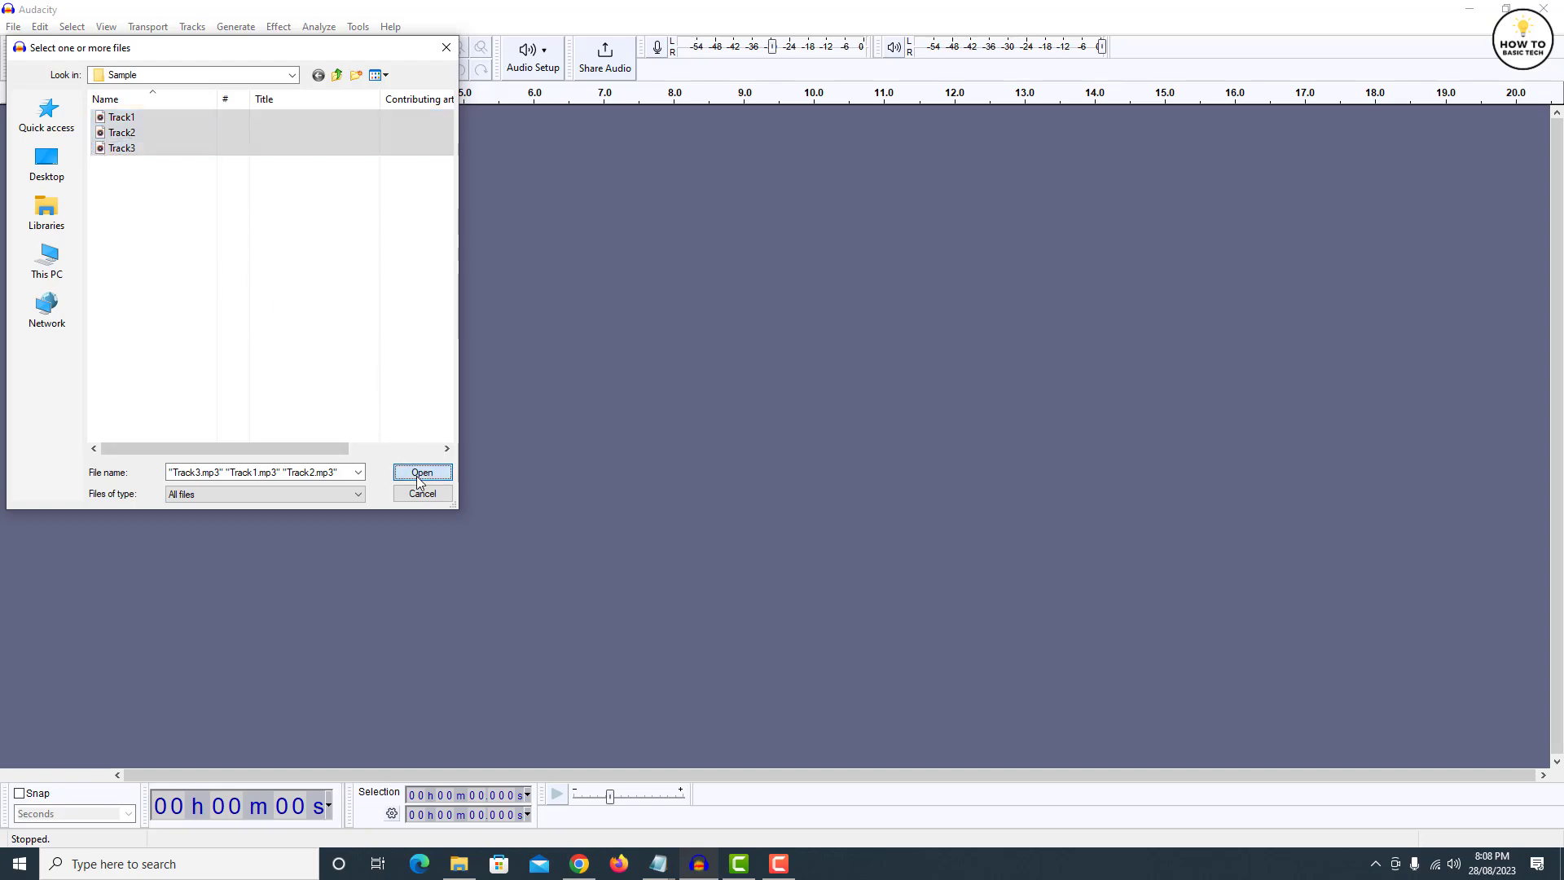
click(421, 473)
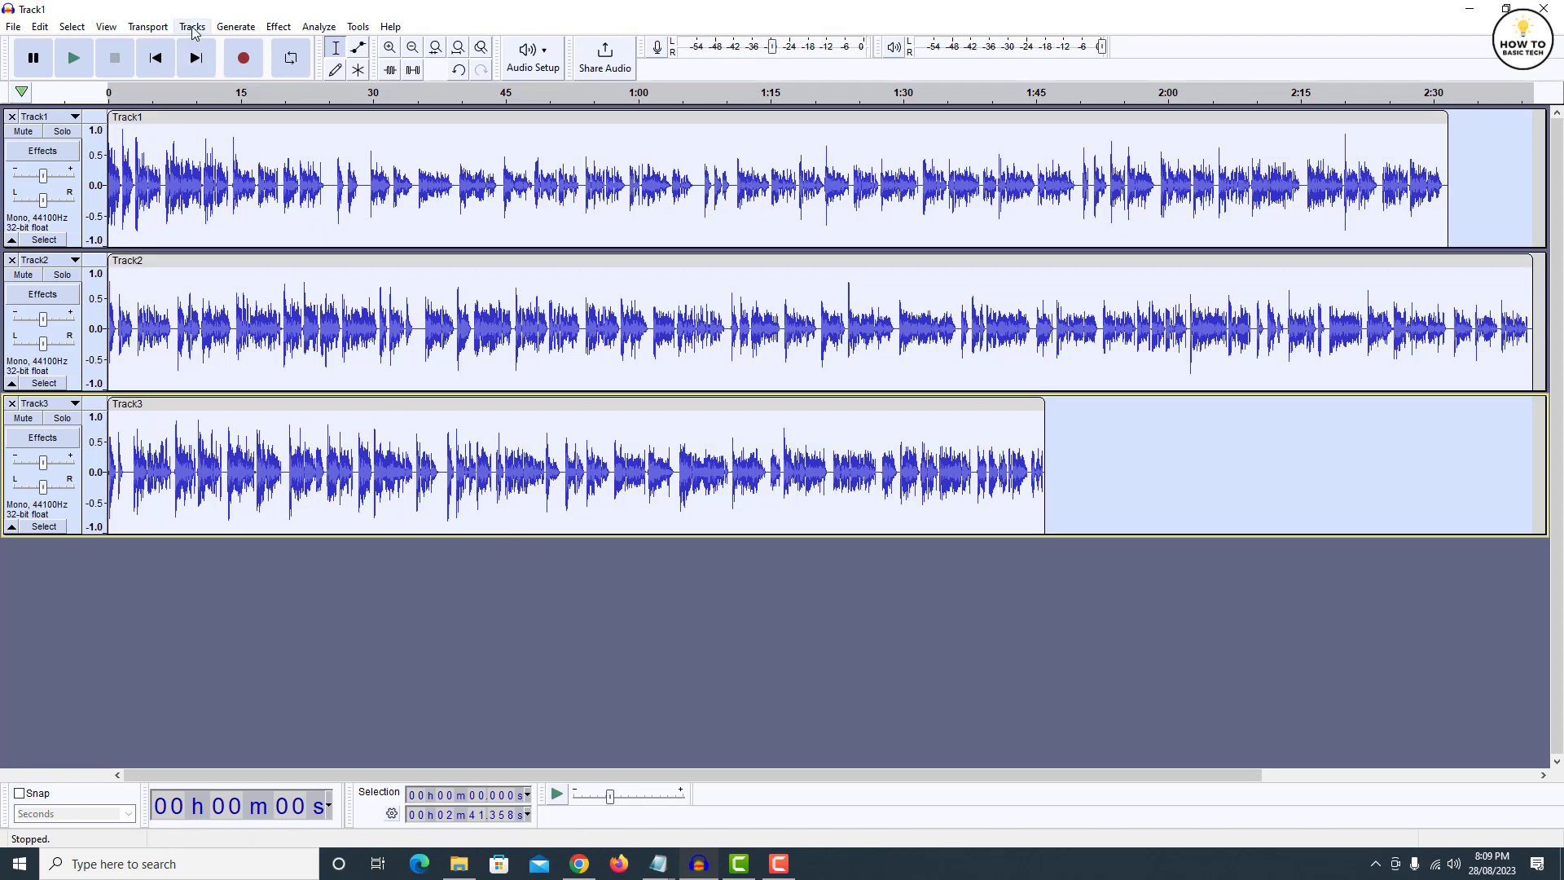
Align the three tracks end to end via Tracks > Align Tracks
click(192, 26)
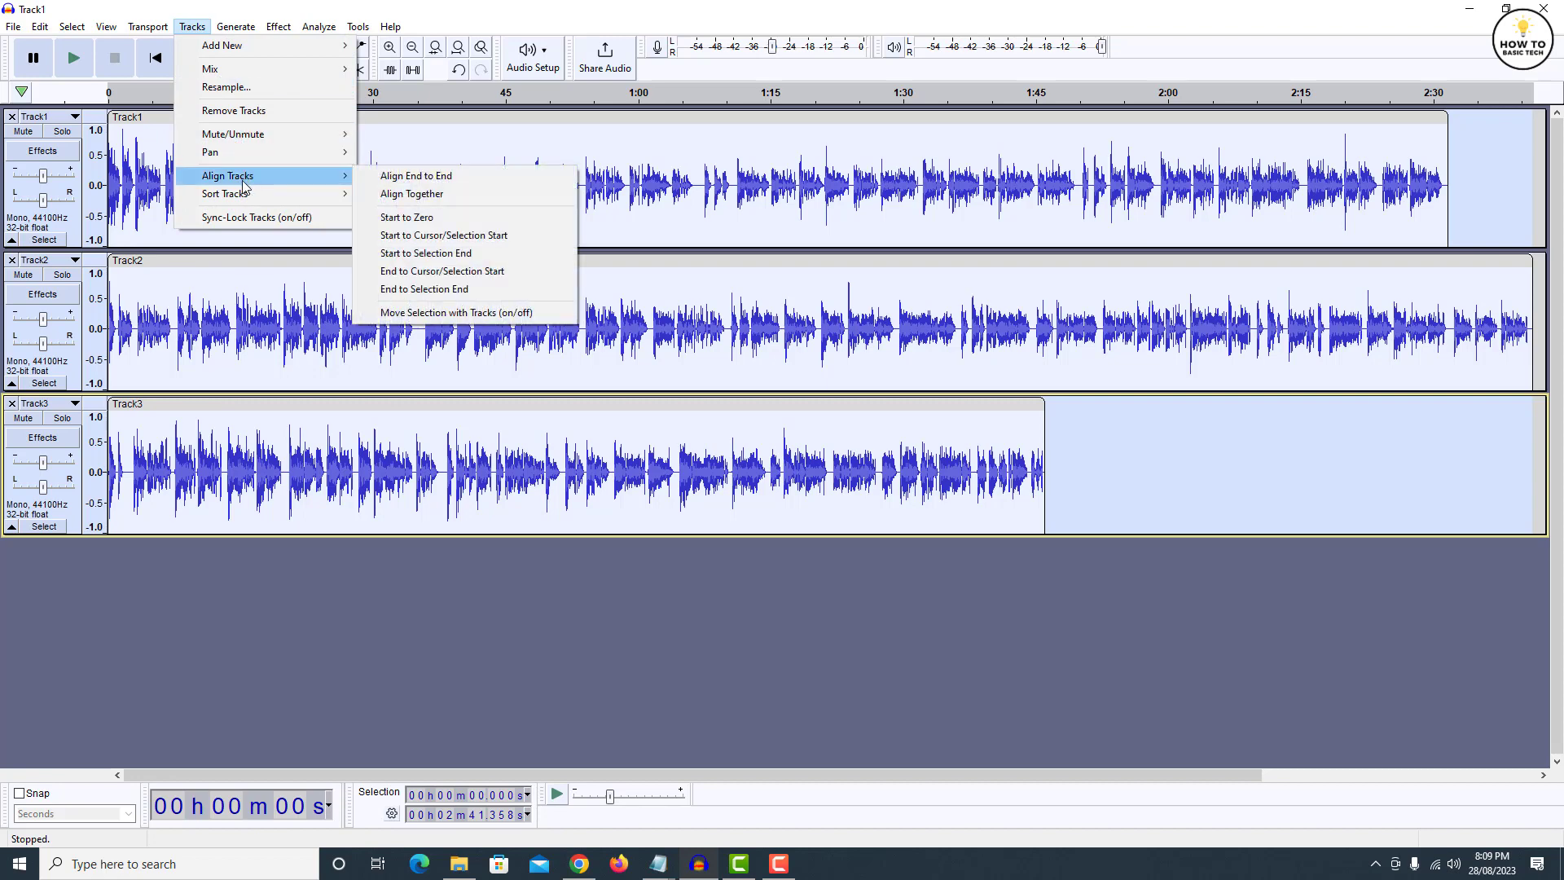
mouse_move(461, 176)
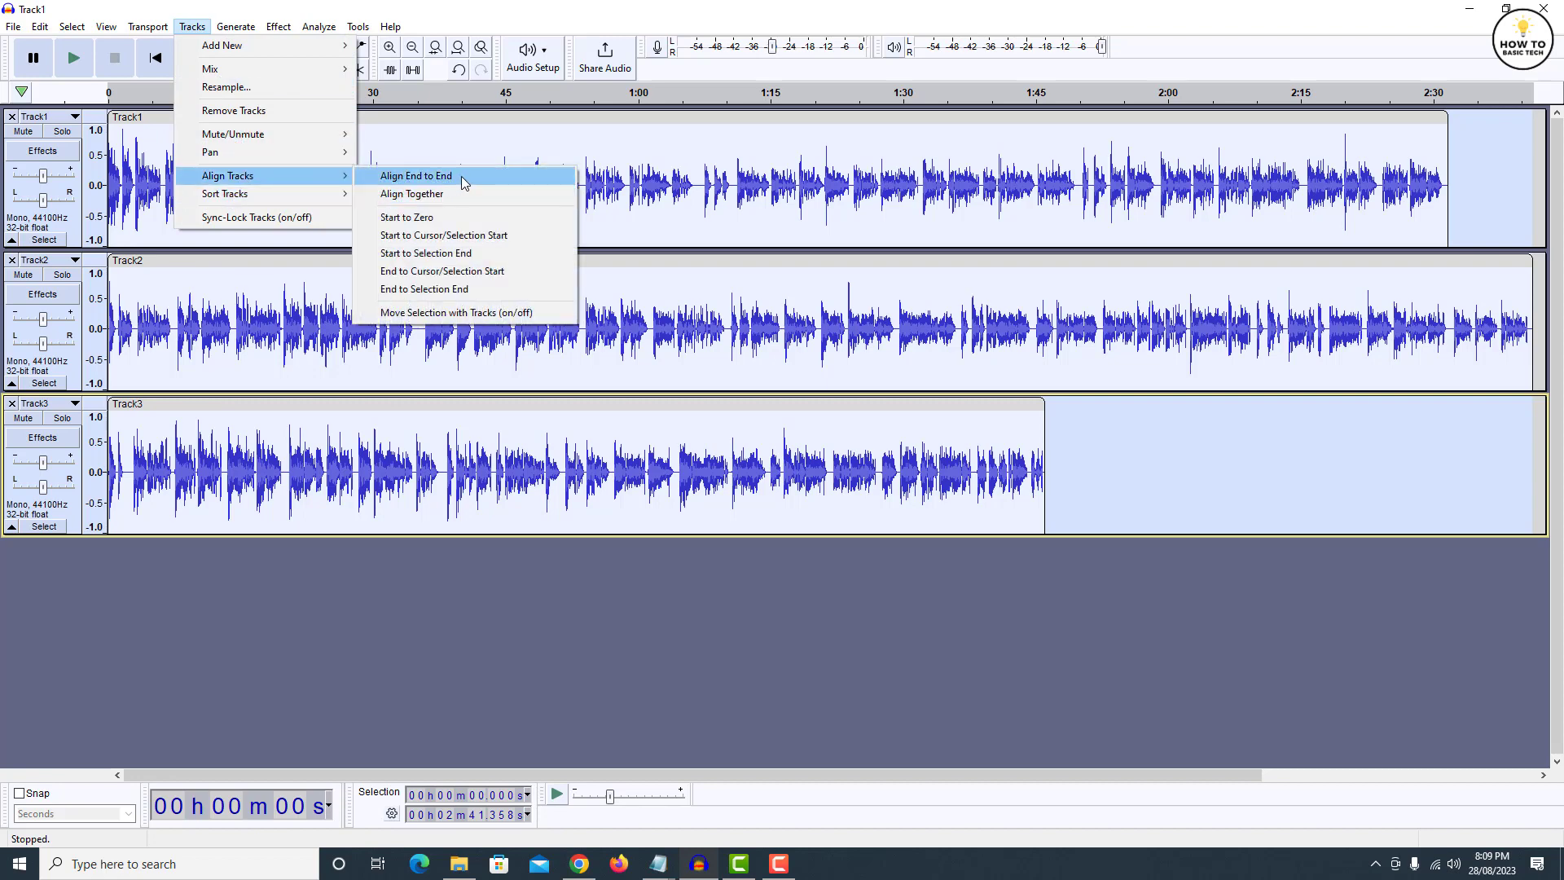
click(416, 176)
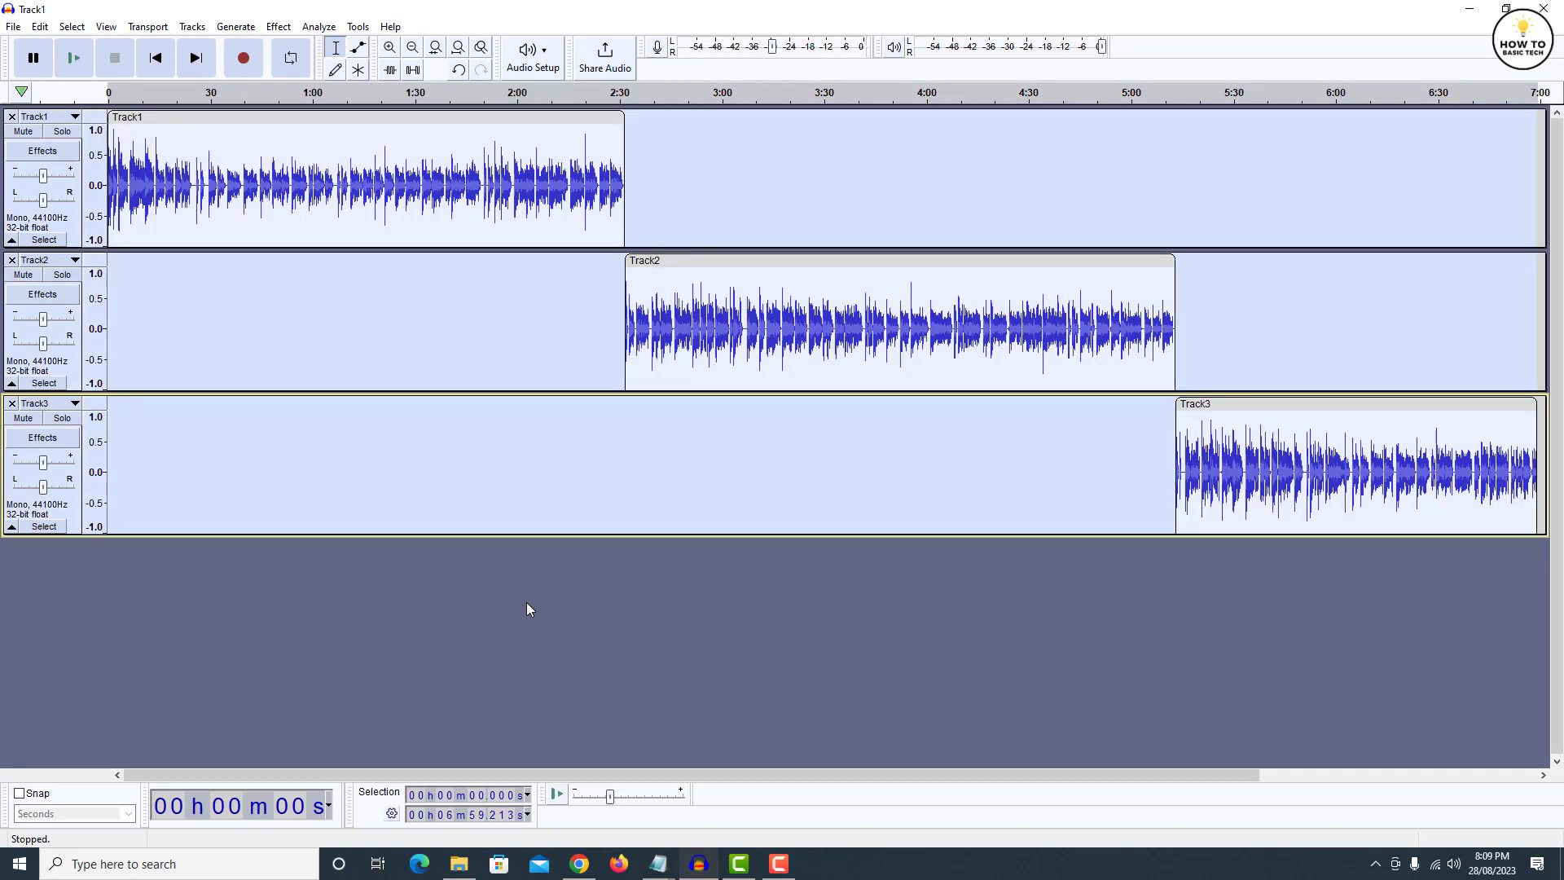
mouse_move(193, 26)
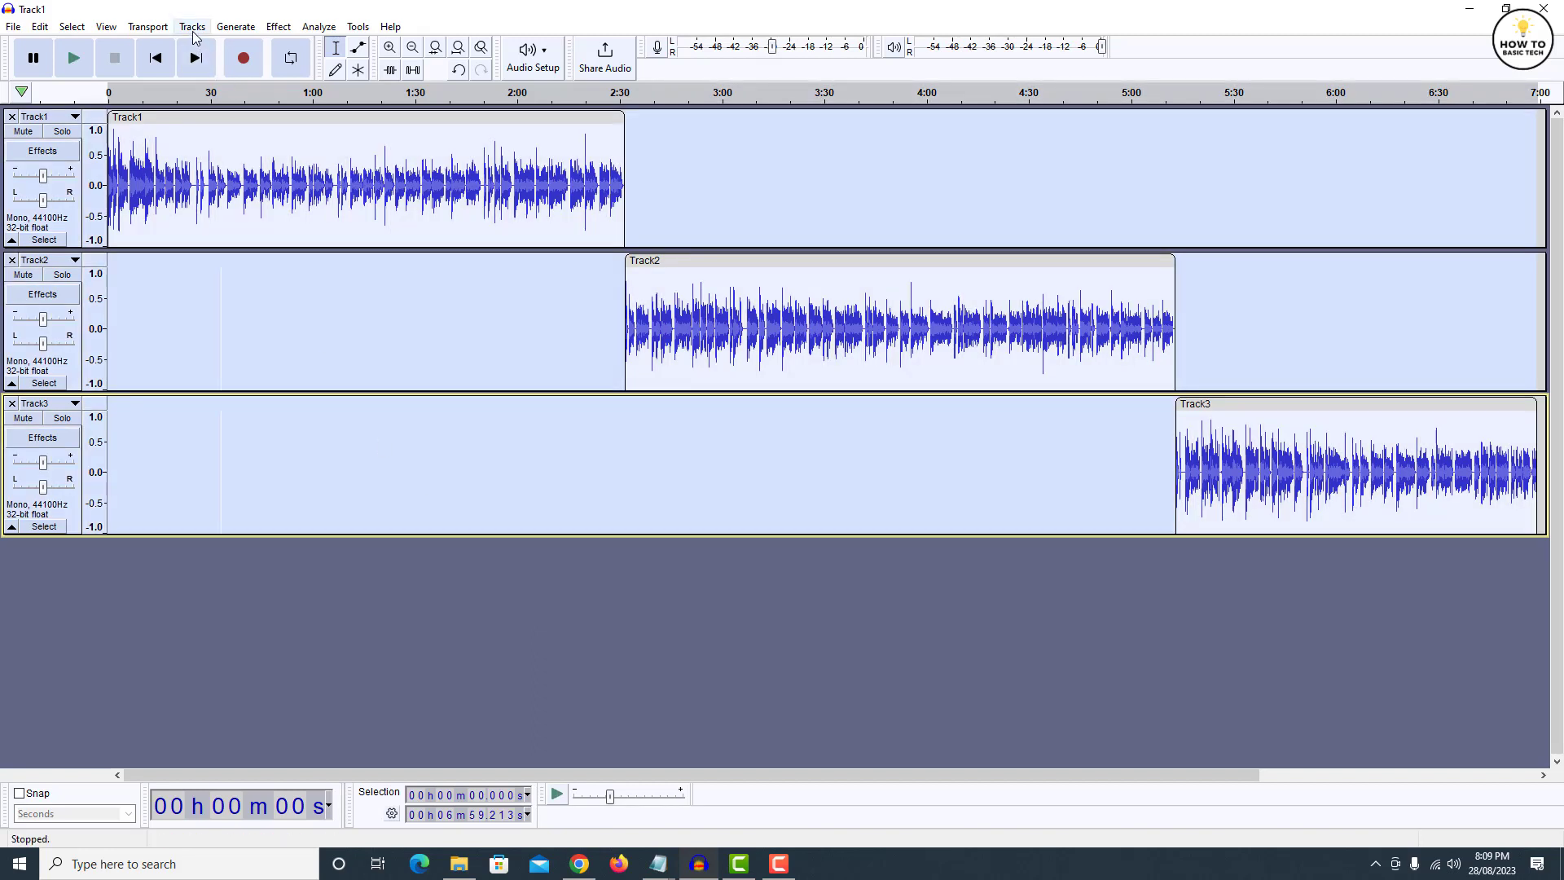
click(193, 26)
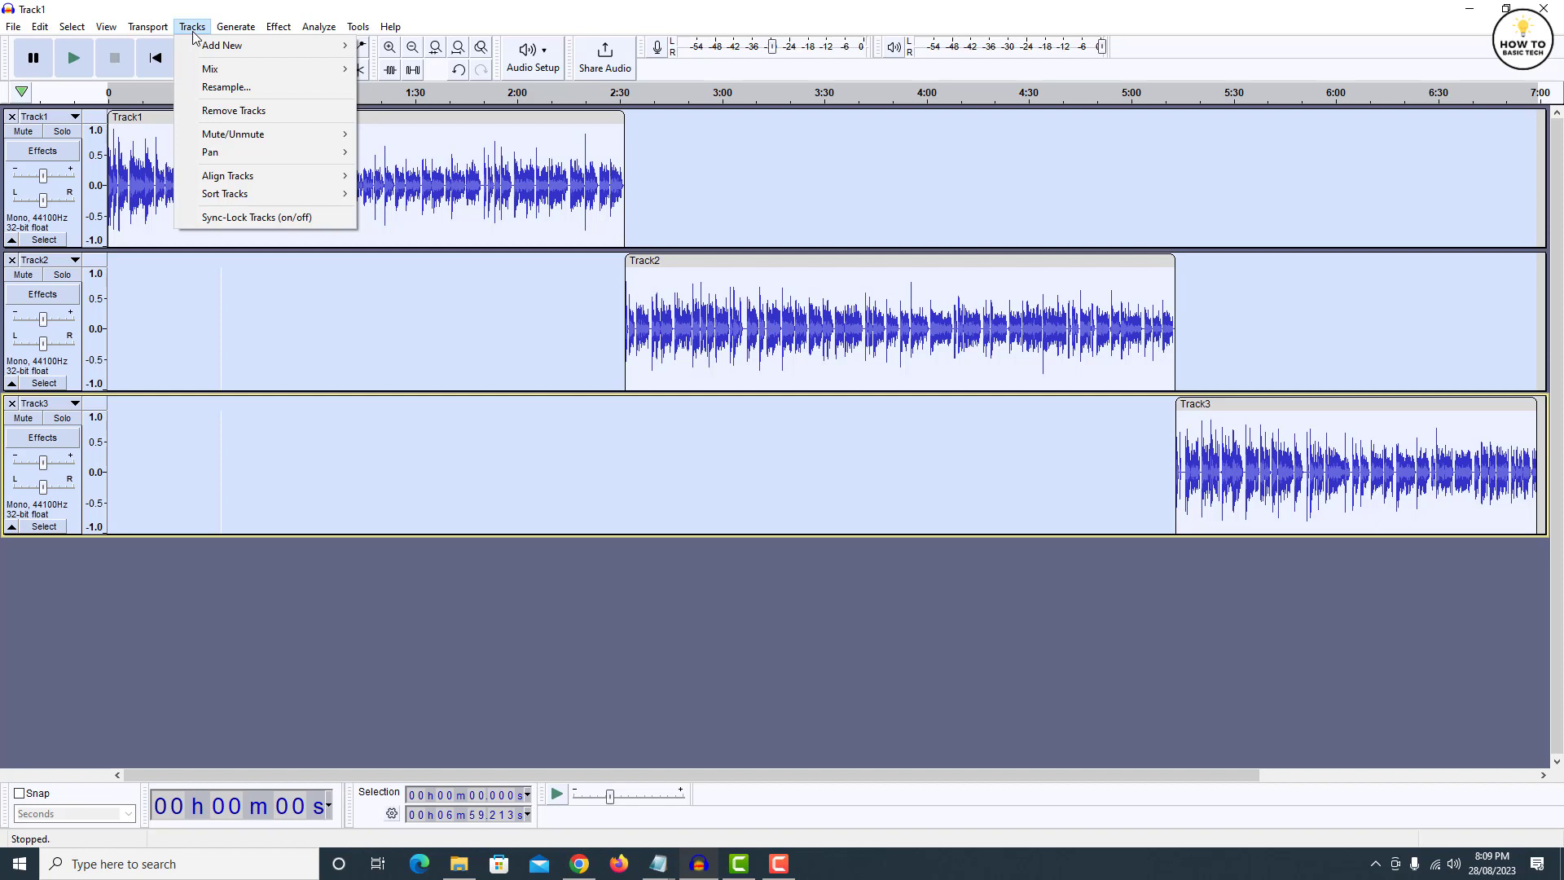
mouse_move(210, 69)
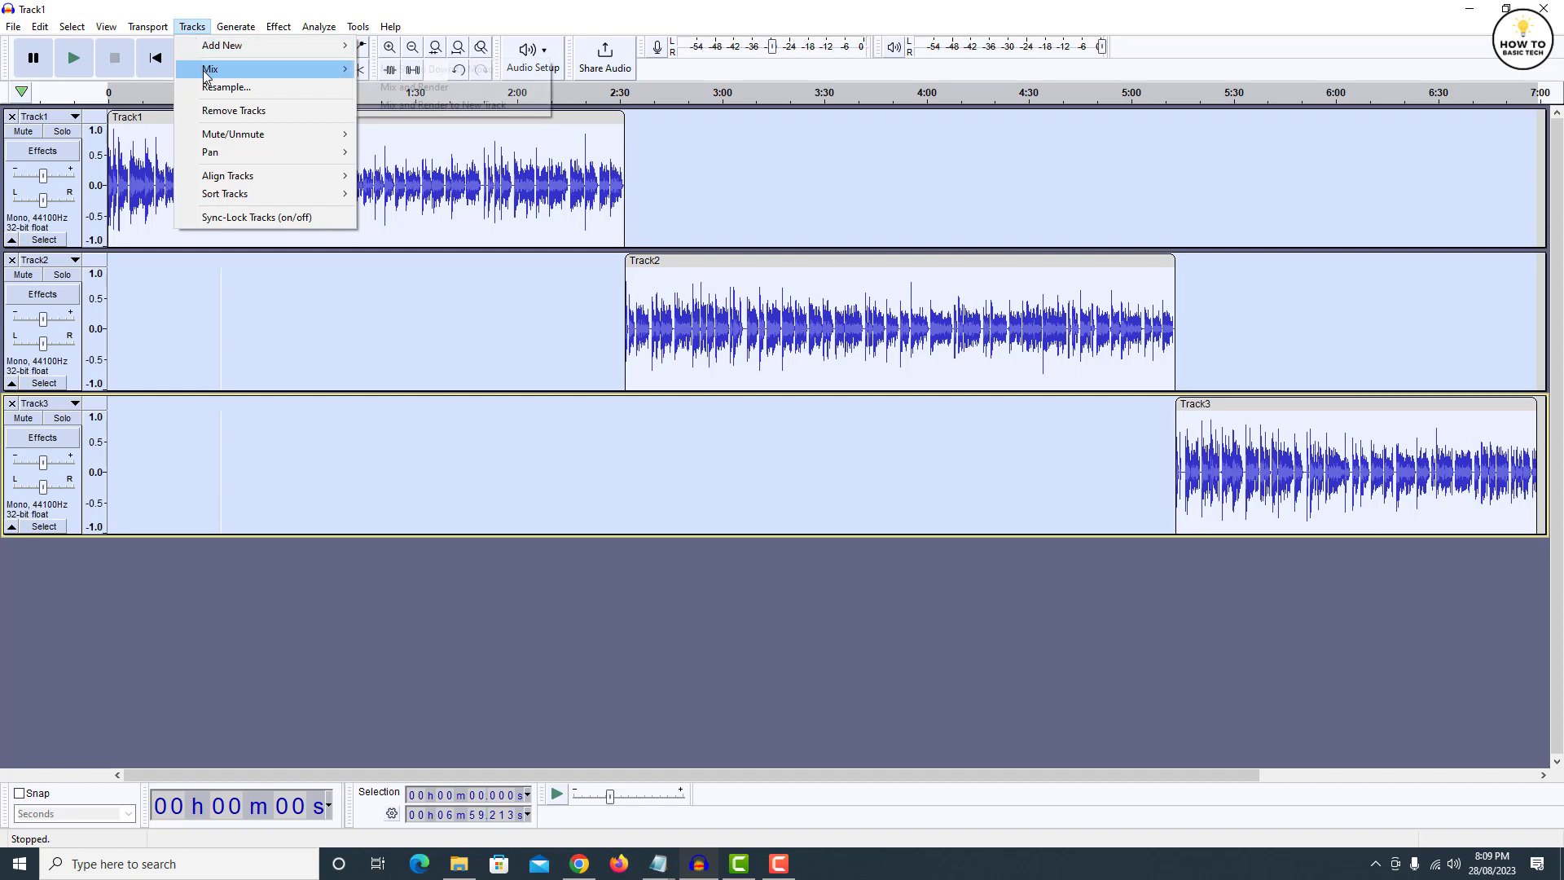
mouse_move(210, 68)
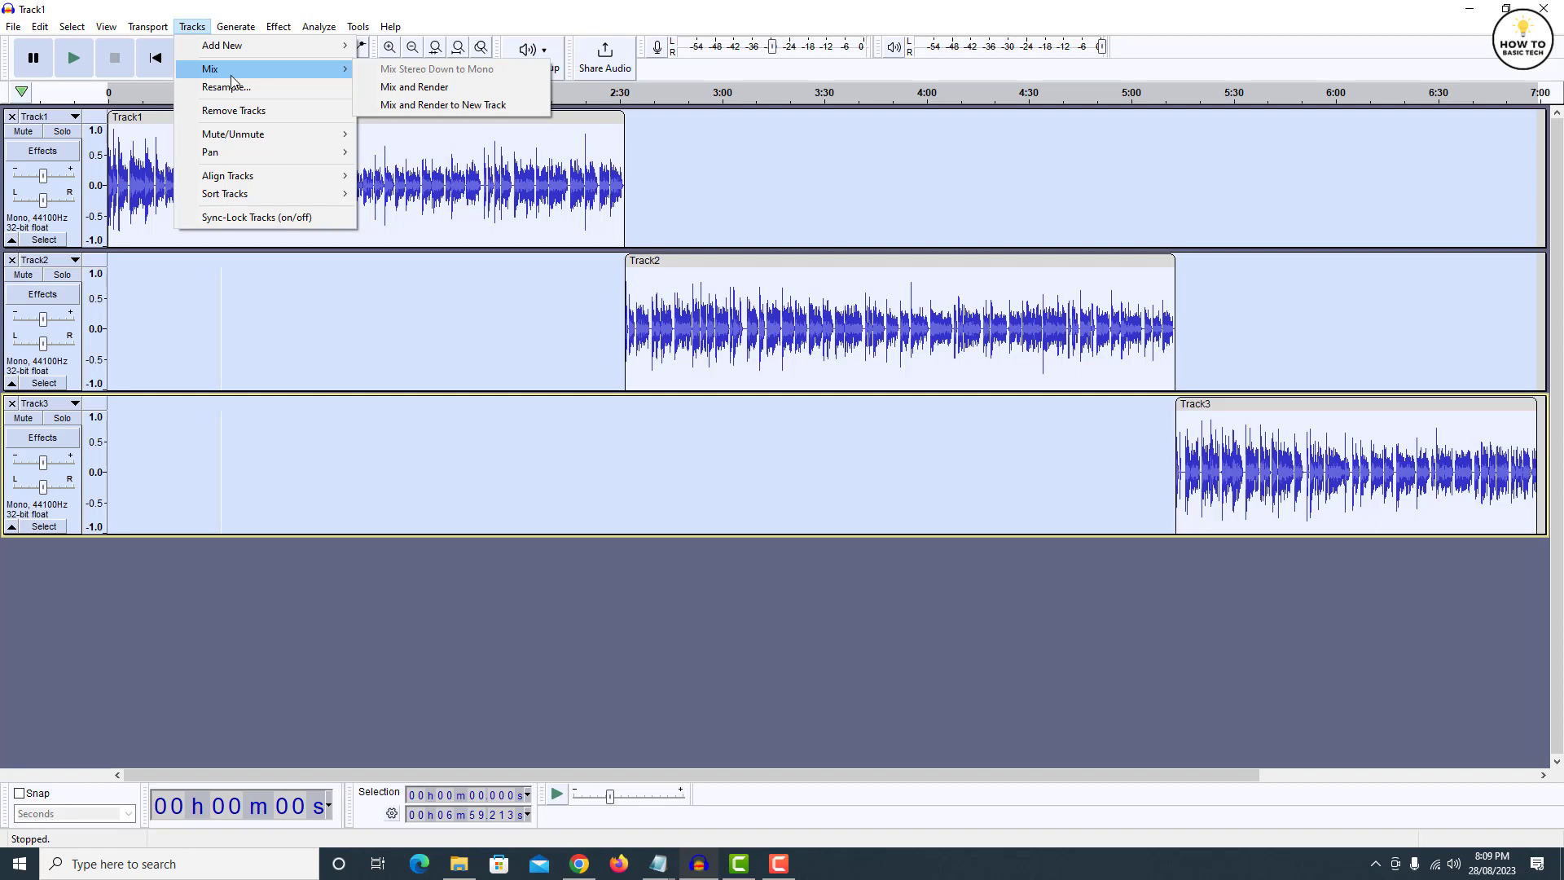
mouse_move(434, 91)
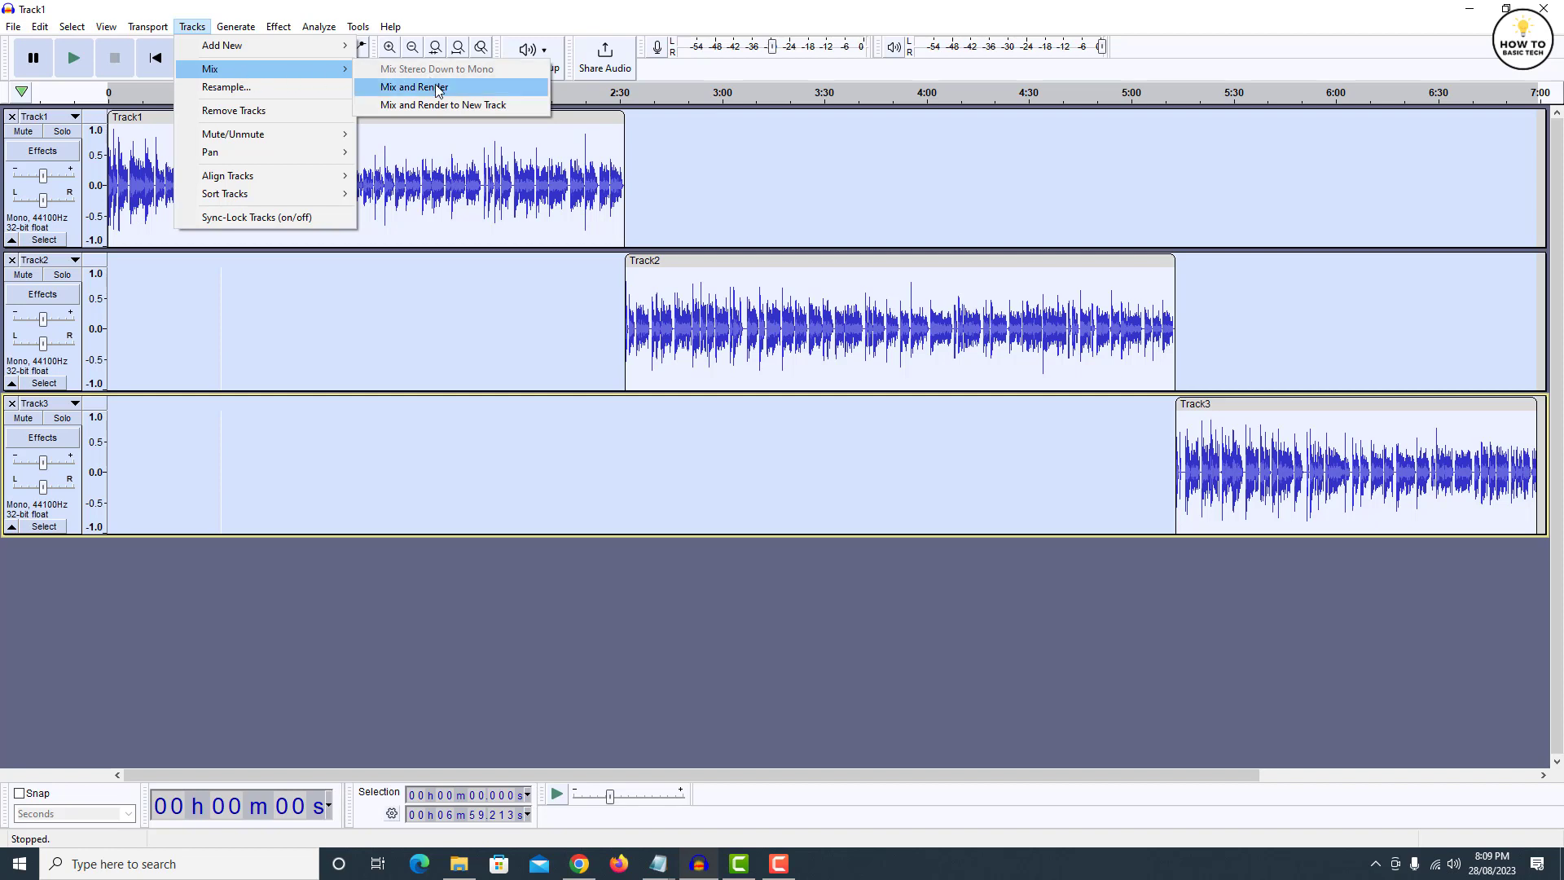
mouse_move(469, 104)
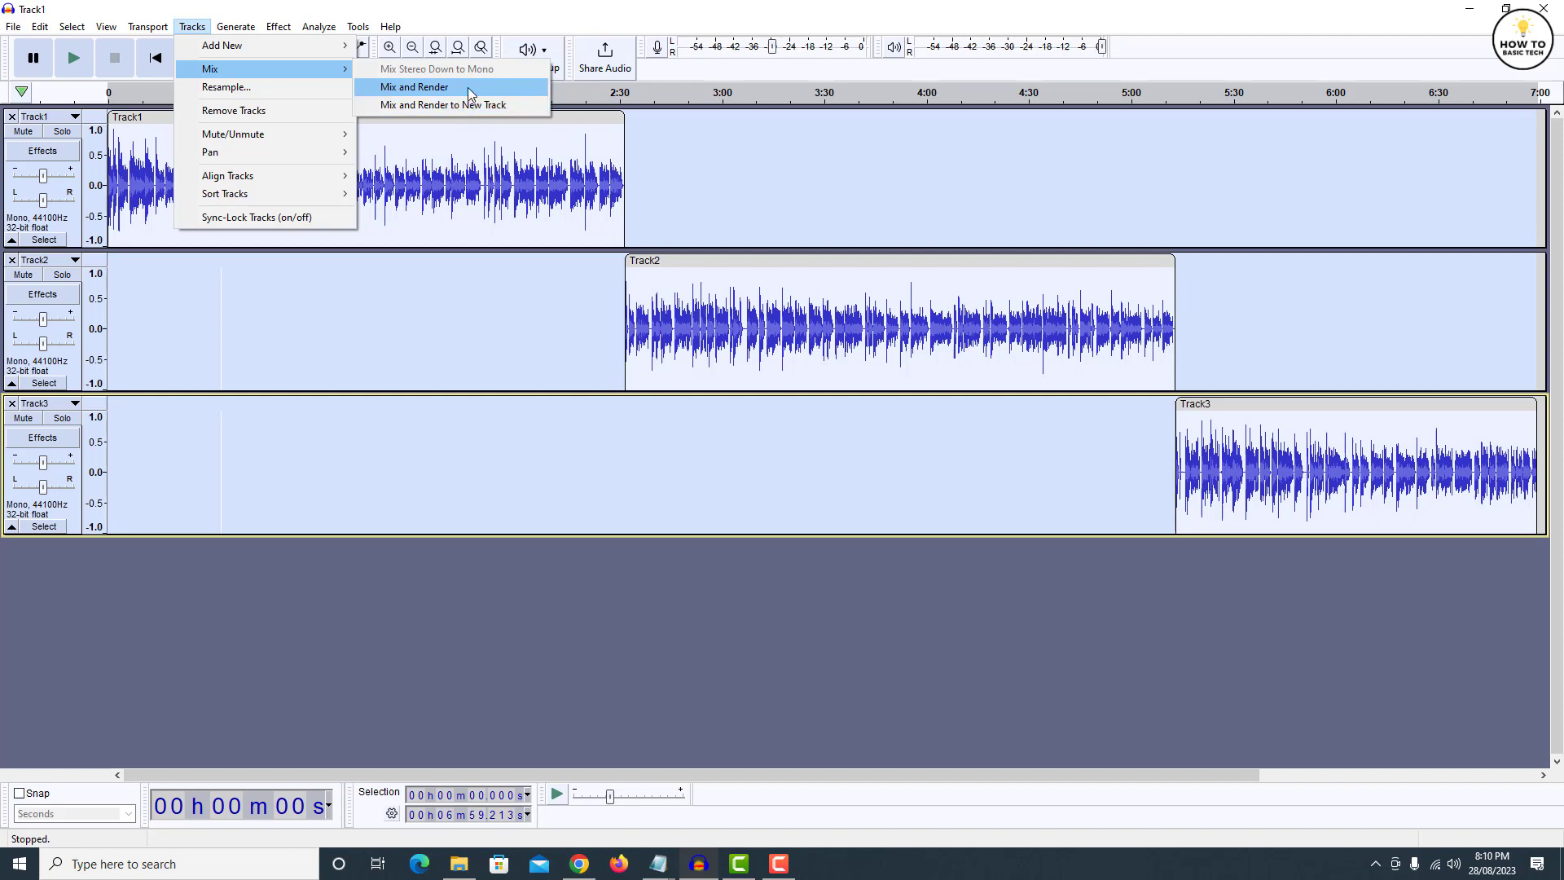
click(412, 86)
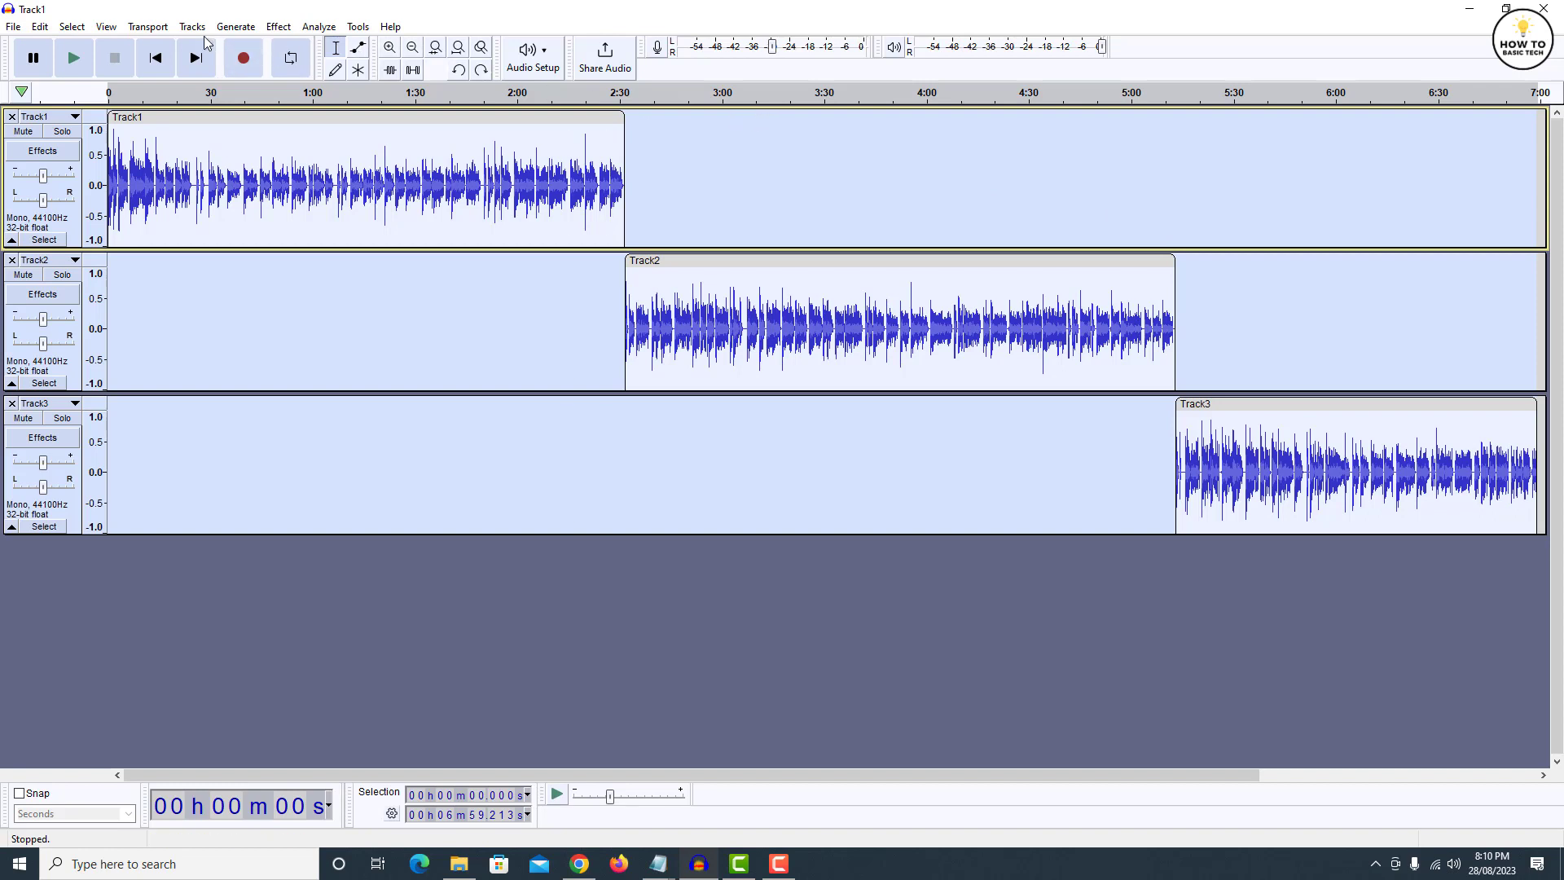
Mix and render all three tracks into a new Mix 1 track
click(192, 26)
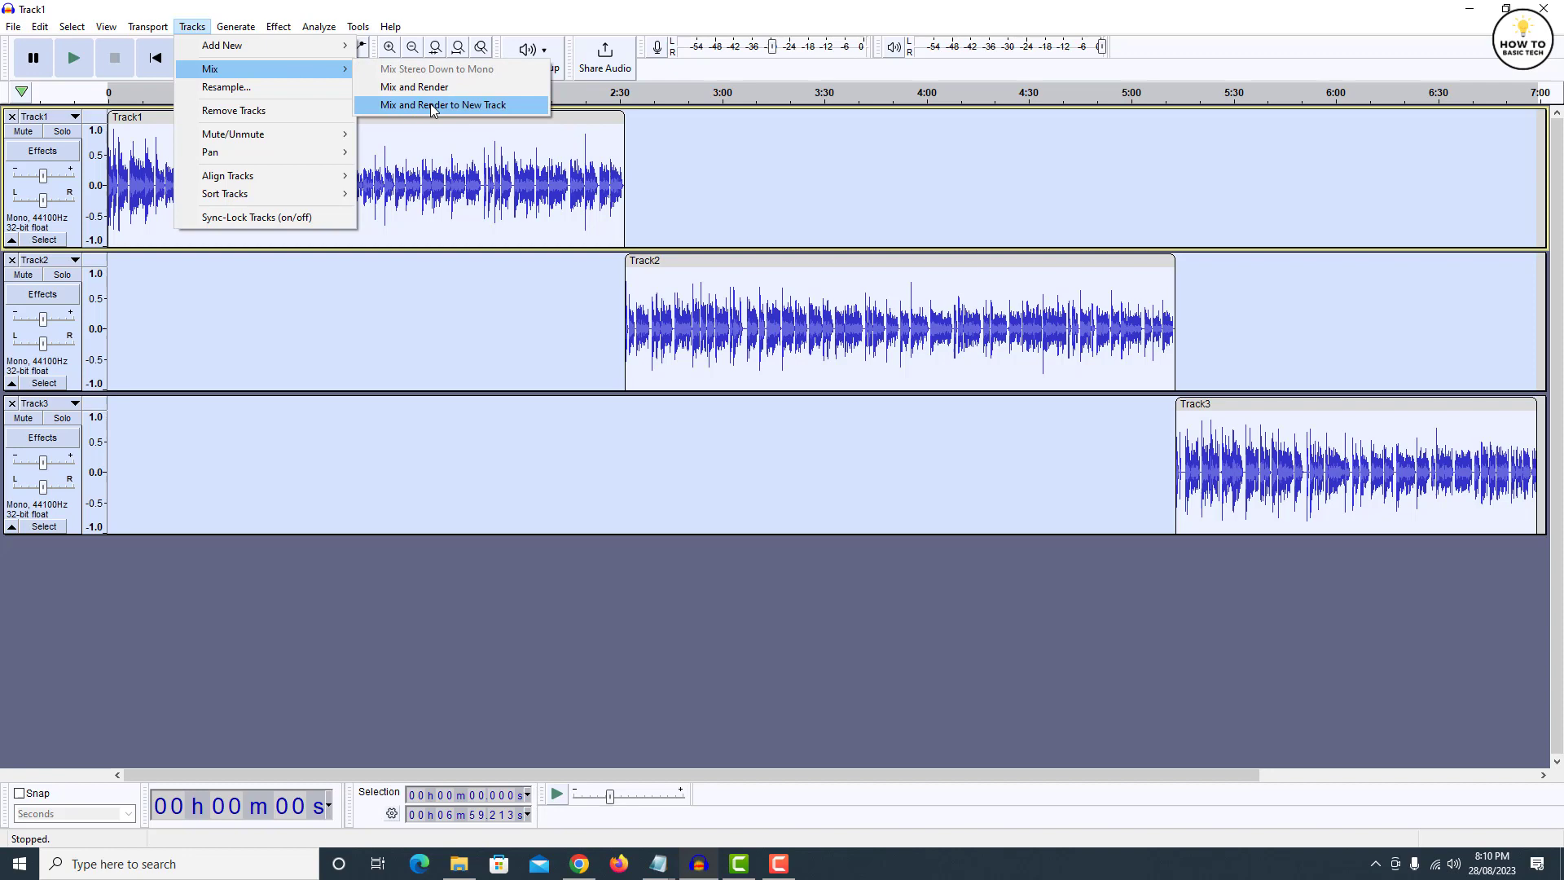
mouse_move(490, 107)
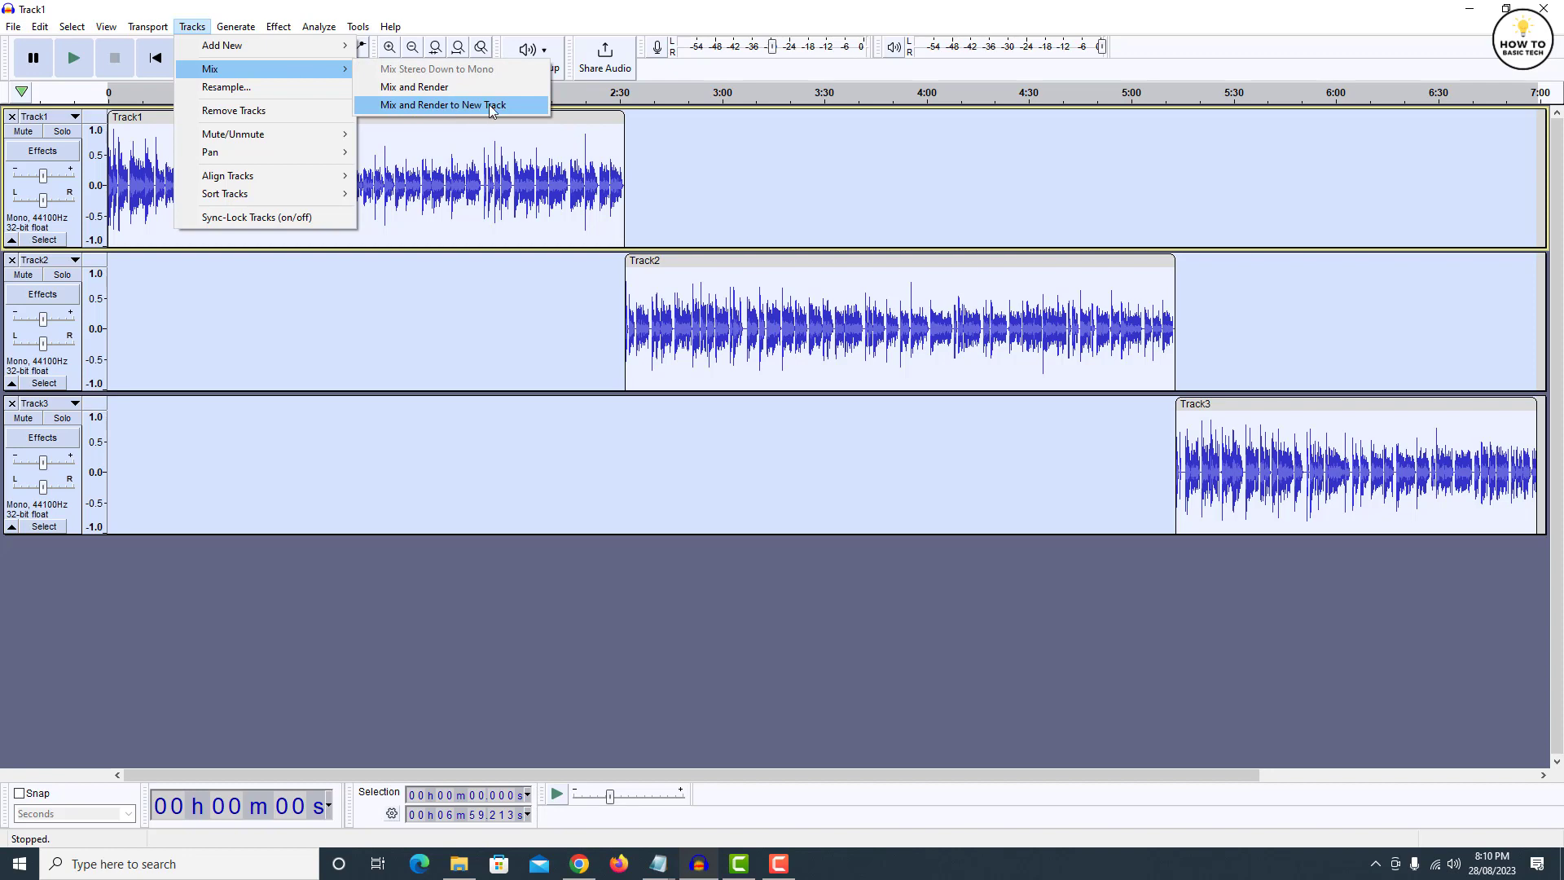
click(442, 104)
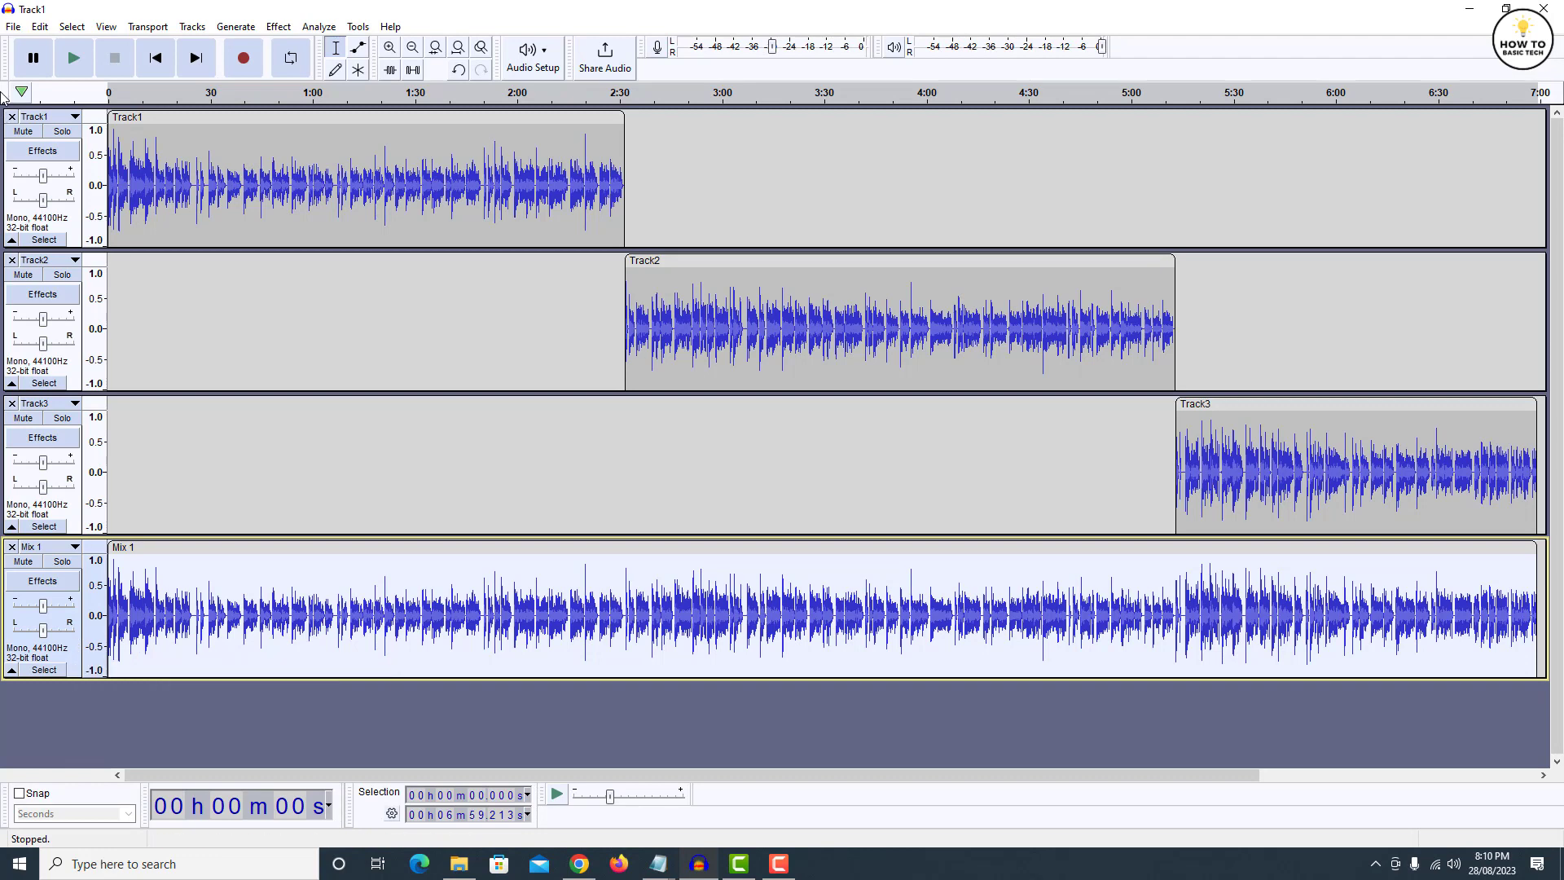
Show the export format choices (MP3, WAV, OGG) under File > Export
click(13, 26)
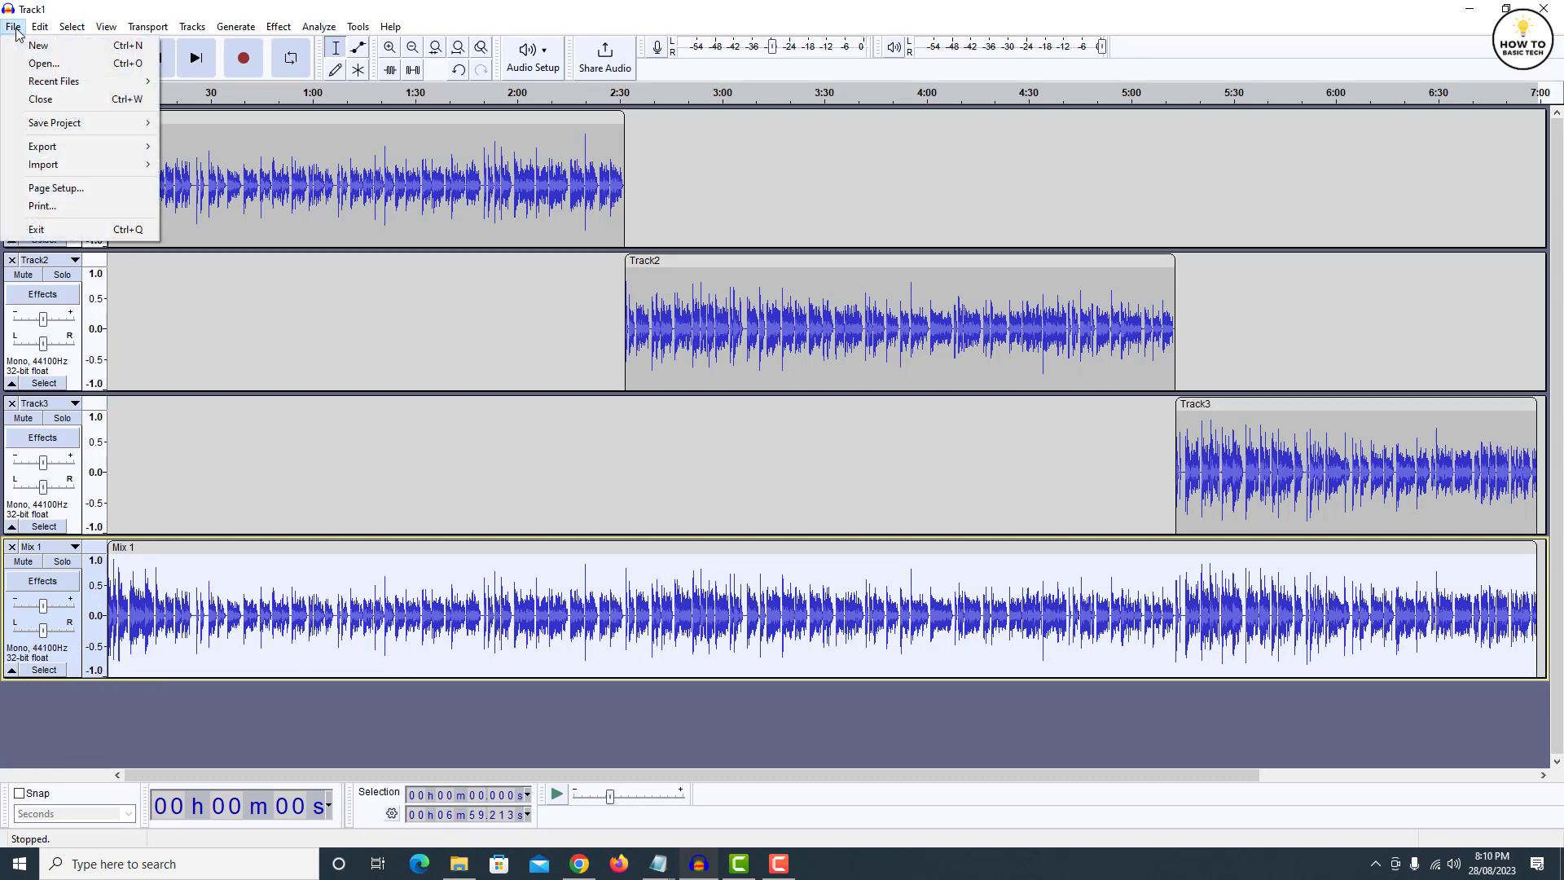
mouse_move(42, 146)
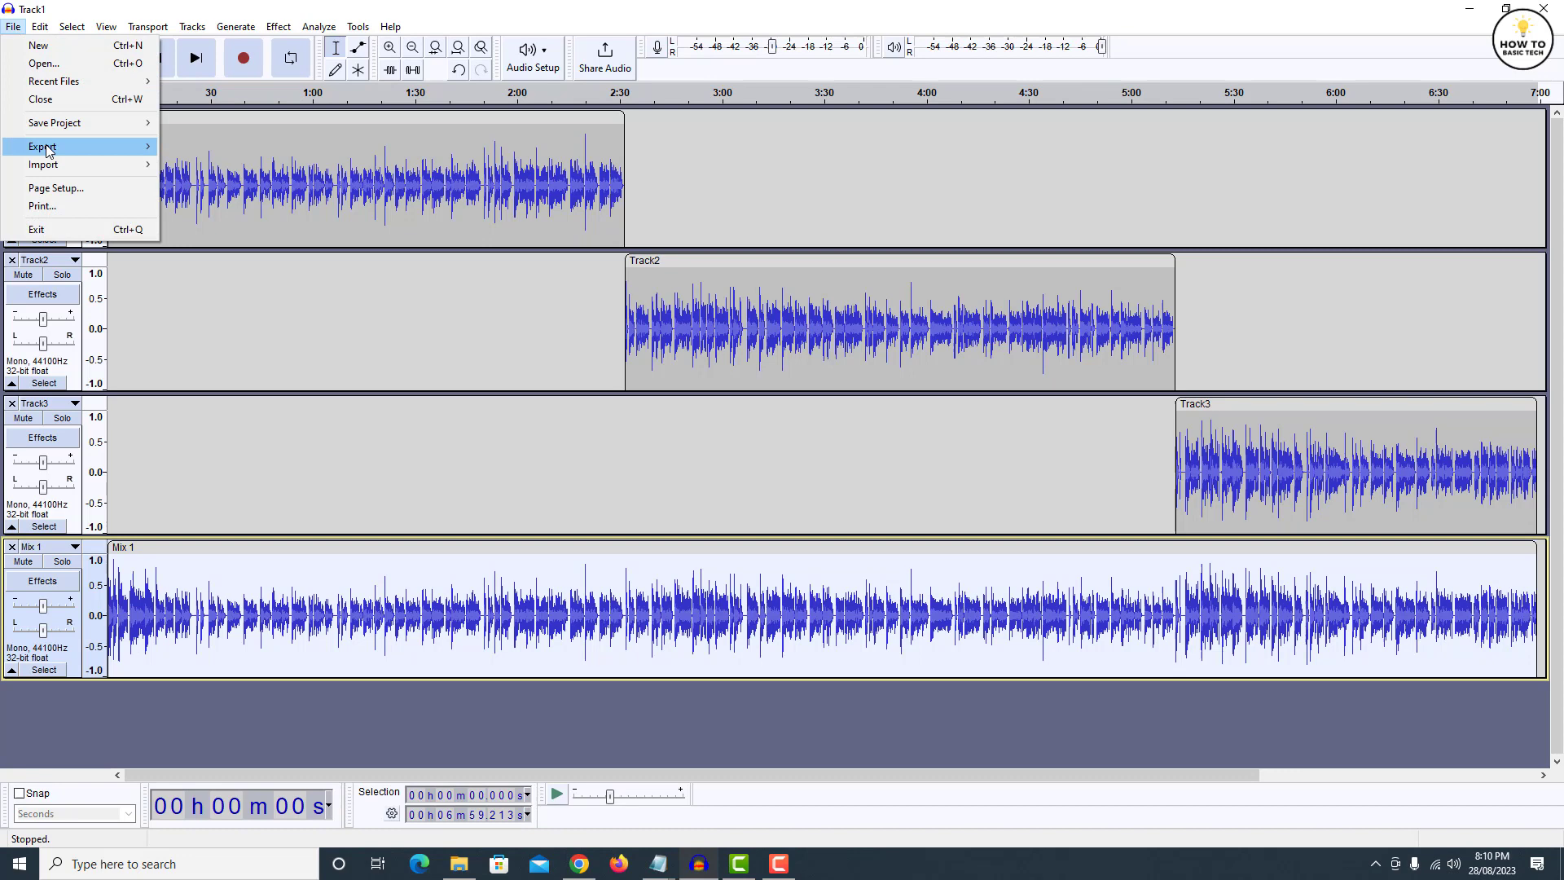
click(42, 145)
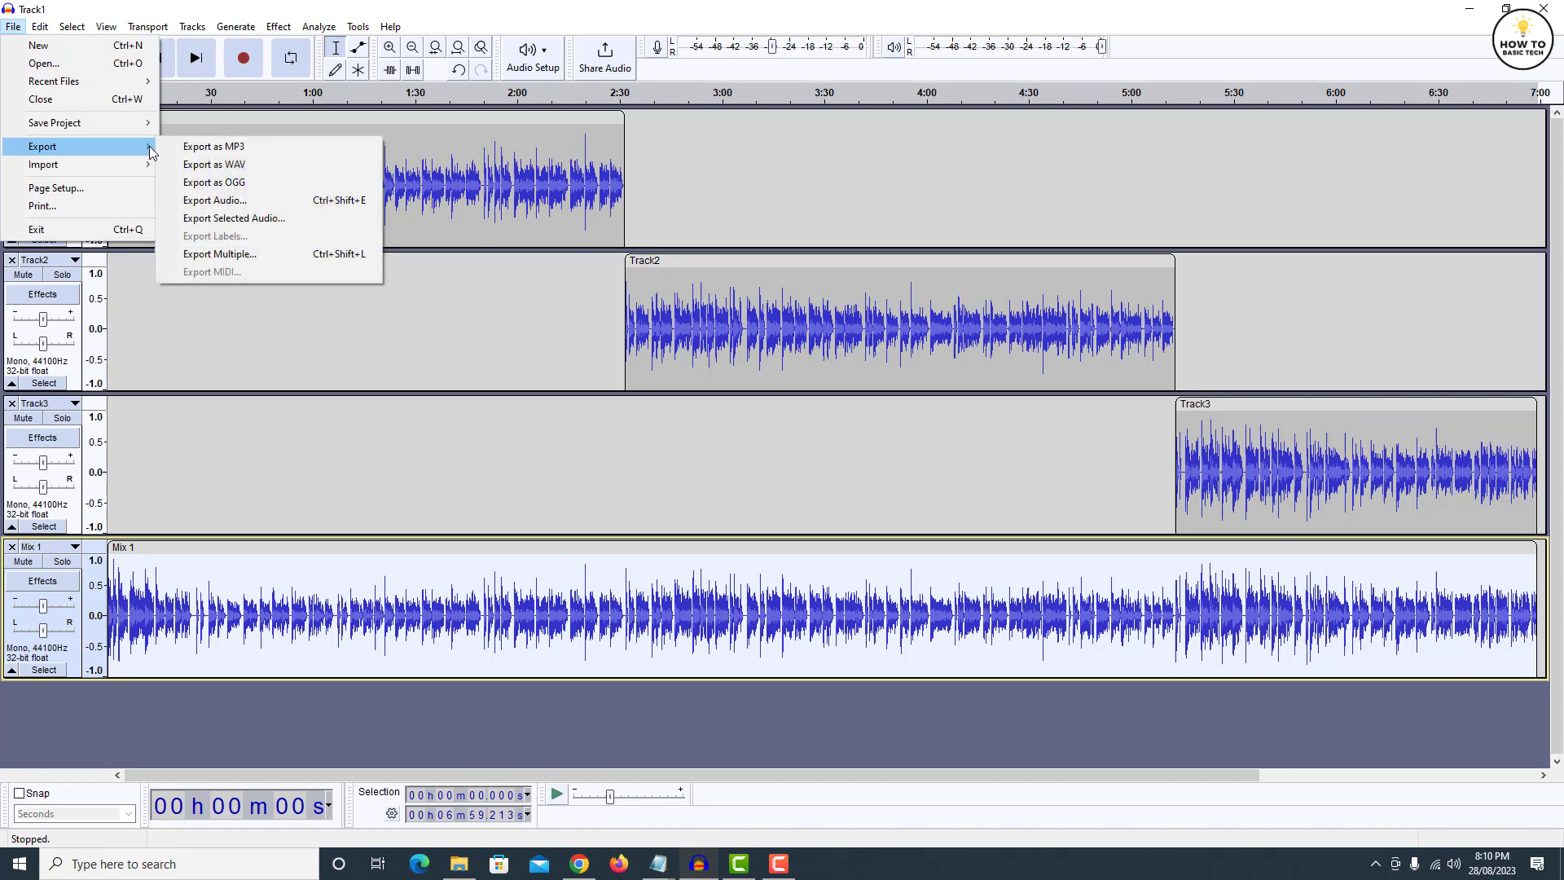
mouse_move(214, 165)
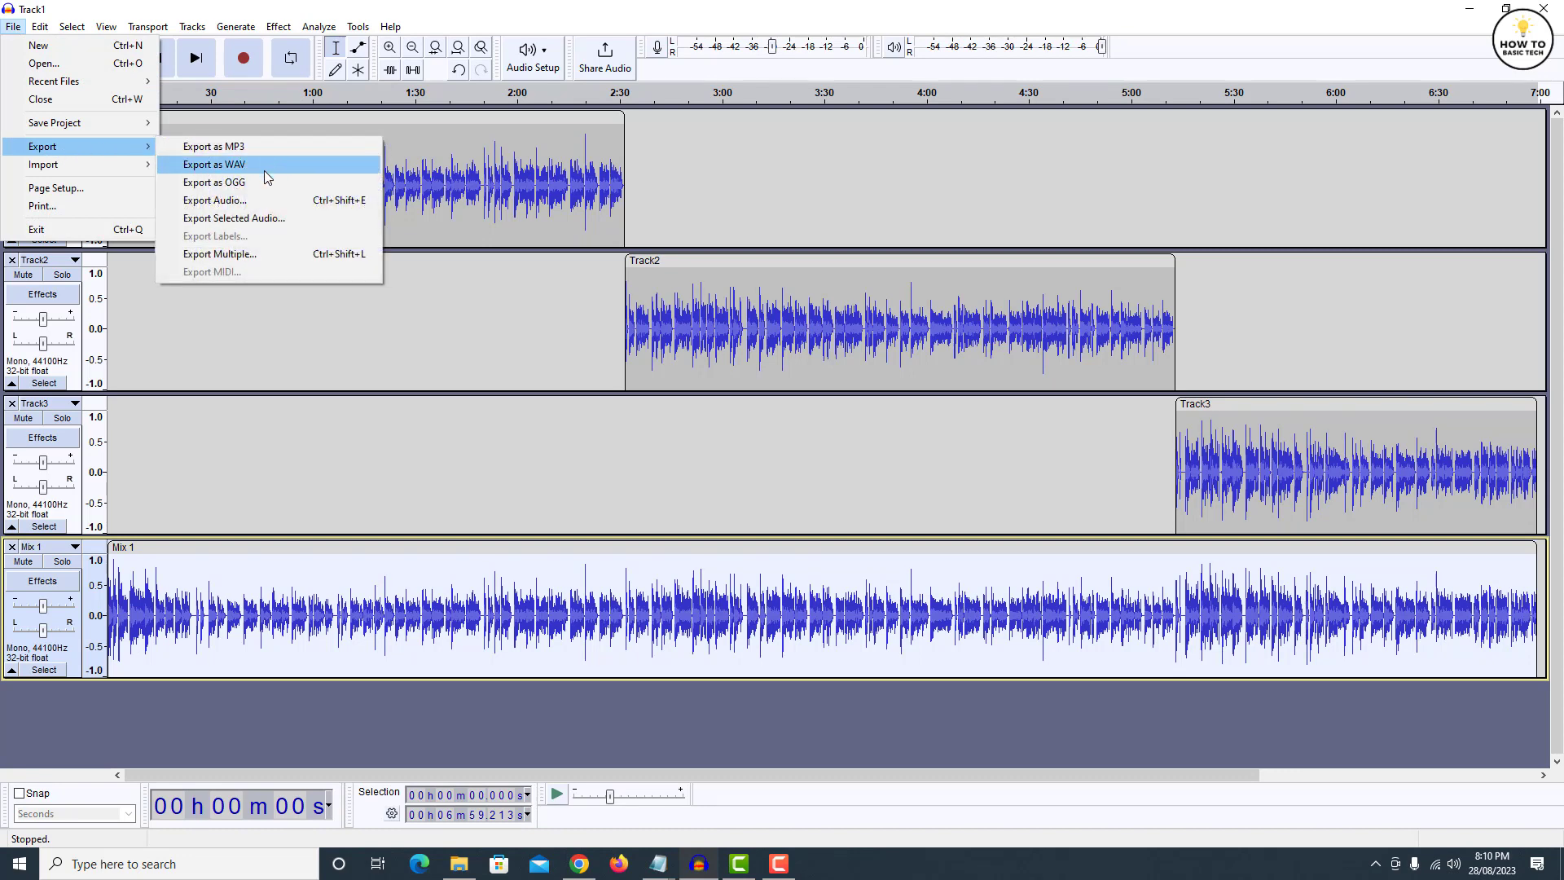